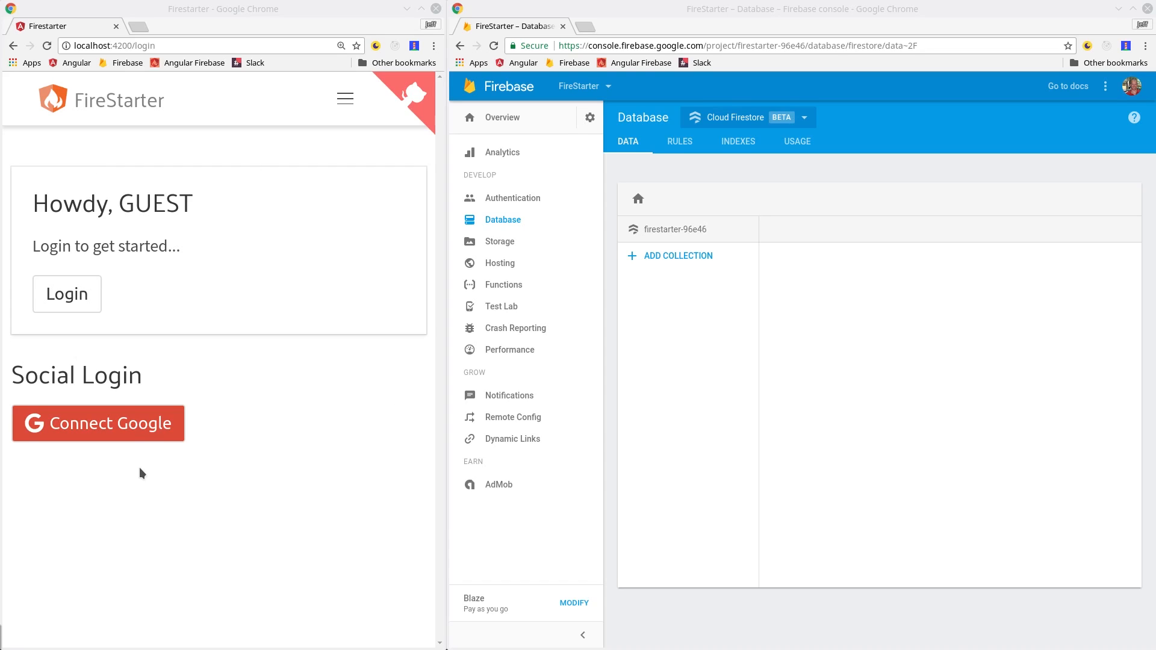
Attempt a protected route so the console logs 'access denied' from auth.guard.ts.
{"action": "left_click", "coordinate": [98, 423]}
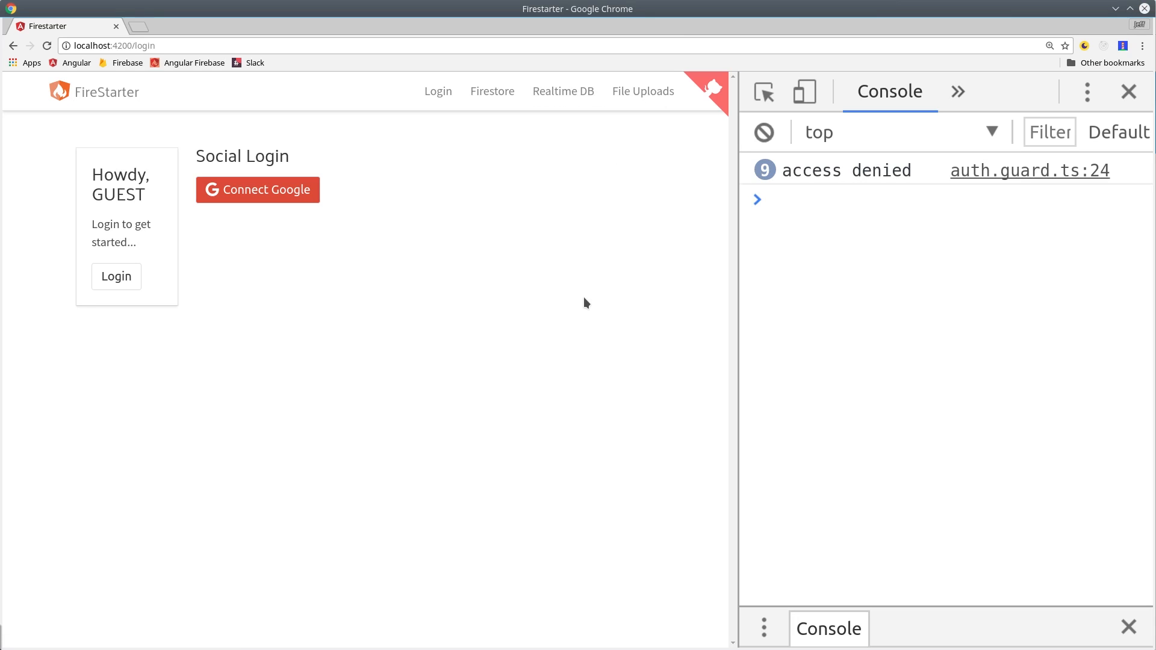
{"action": "left_click", "coordinate": [257, 190]}
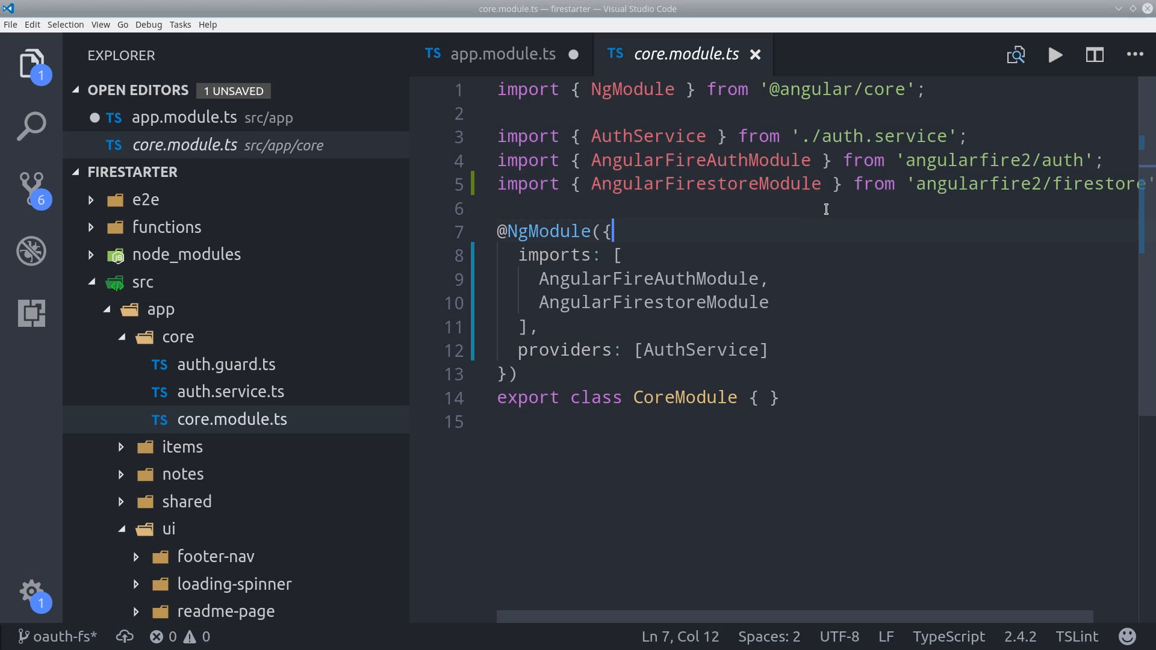
Open auth.service.ts from src/app/core in the editor.
{"action": "left_click", "coordinate": [470, 183]}
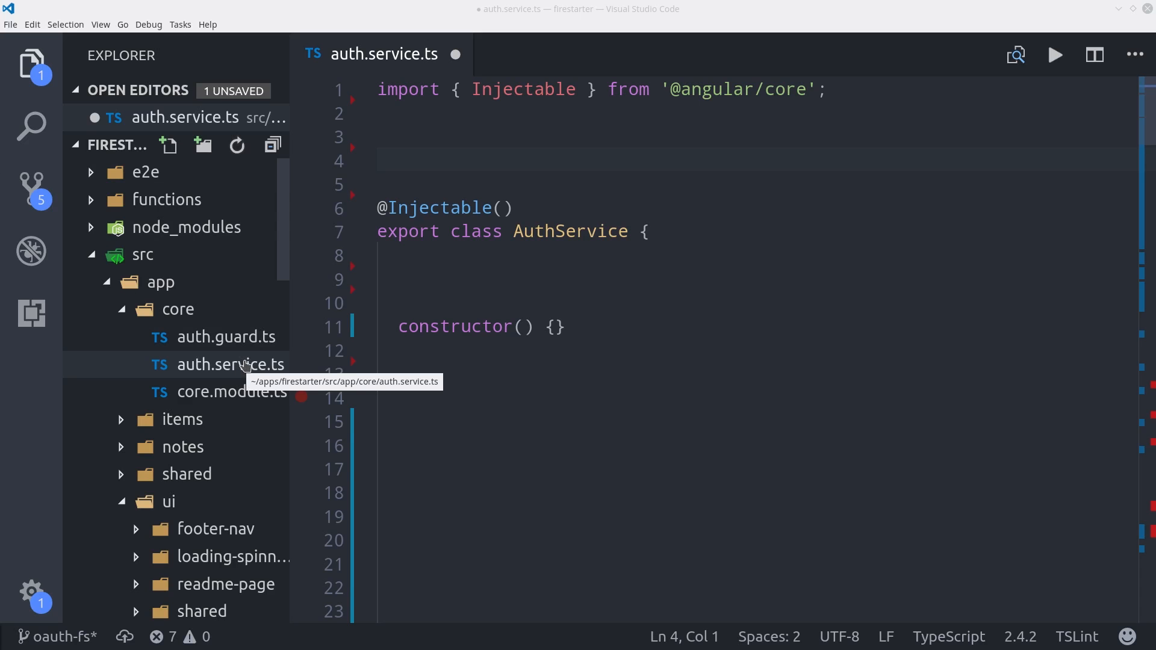
Import Router, firebase, AngularFireAuth, AngularFirestoreDocument, Observable and the switchMap operator.
{"action": "left_click", "coordinate": [31, 65]}
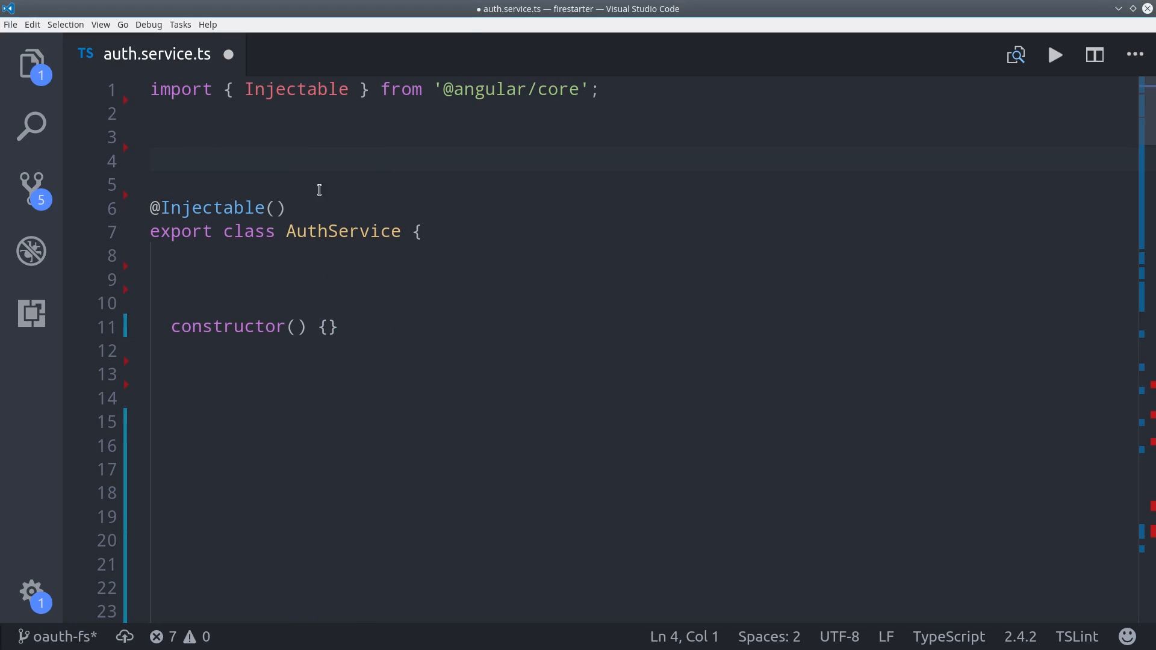
{"action": "type", "text": "import { Router } from '@angular/router';"}
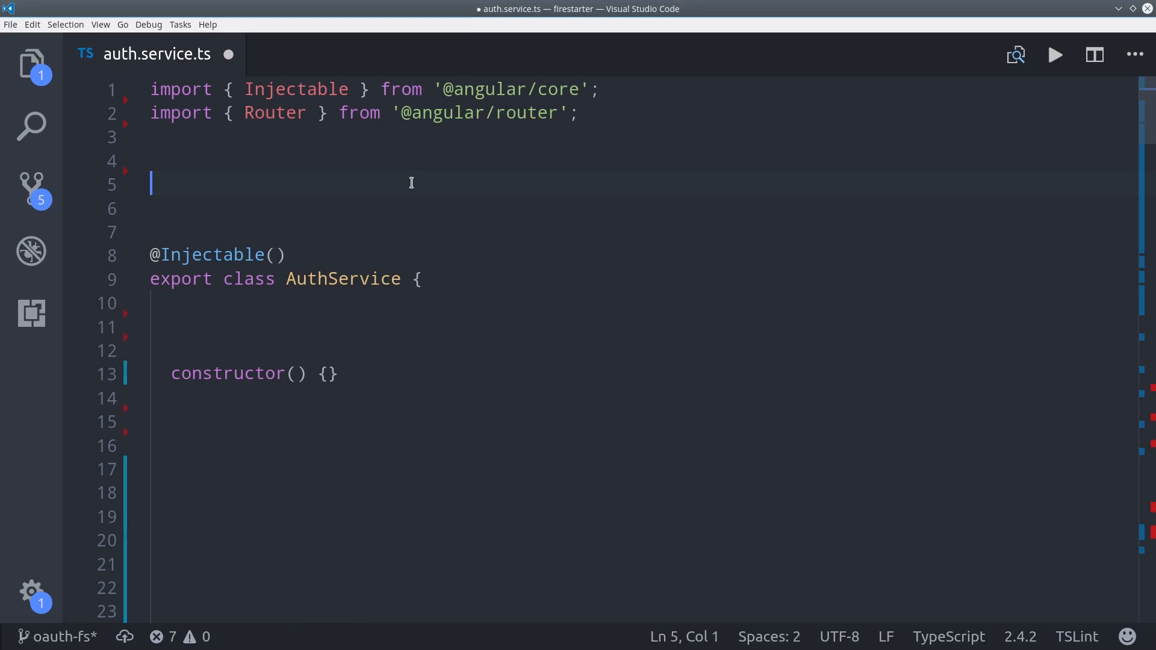
{"action": "type", "text": "import * as firebase from 'firebase/app';"}
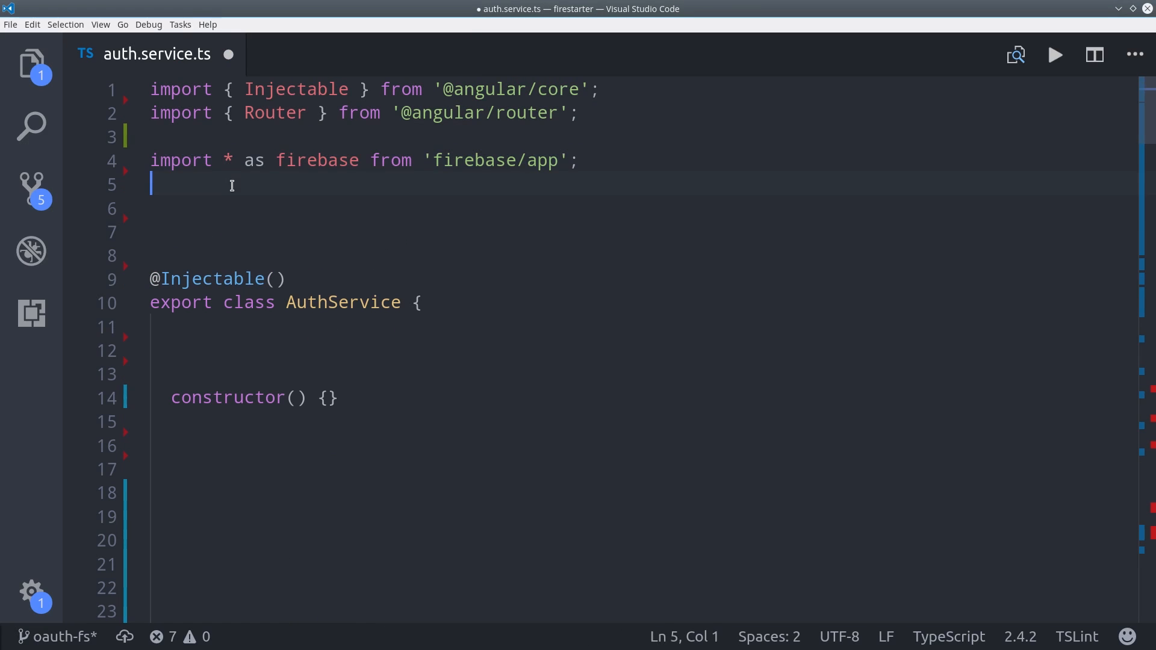
{"action": "type", "text": "import { AngularFireAuth } from 'angularfire2/auth';"}
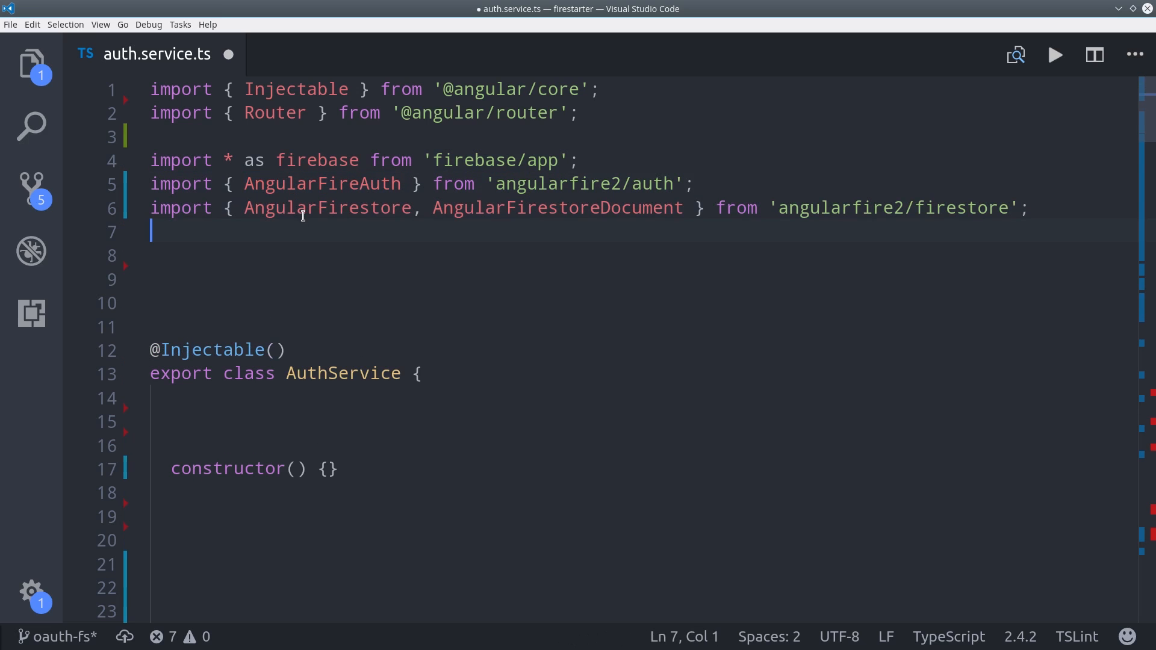
{"action": "double_click", "coordinate": [557, 208]}
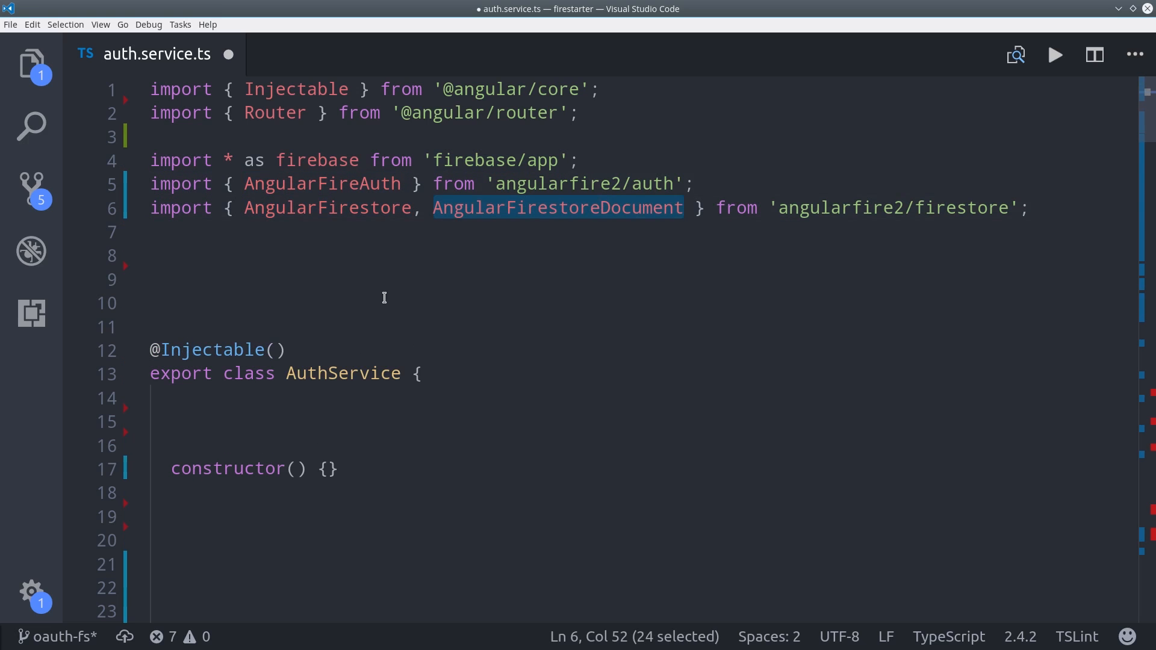
{"action": "type", "text": "import { Observable } from 'rxjs/Observable';"}
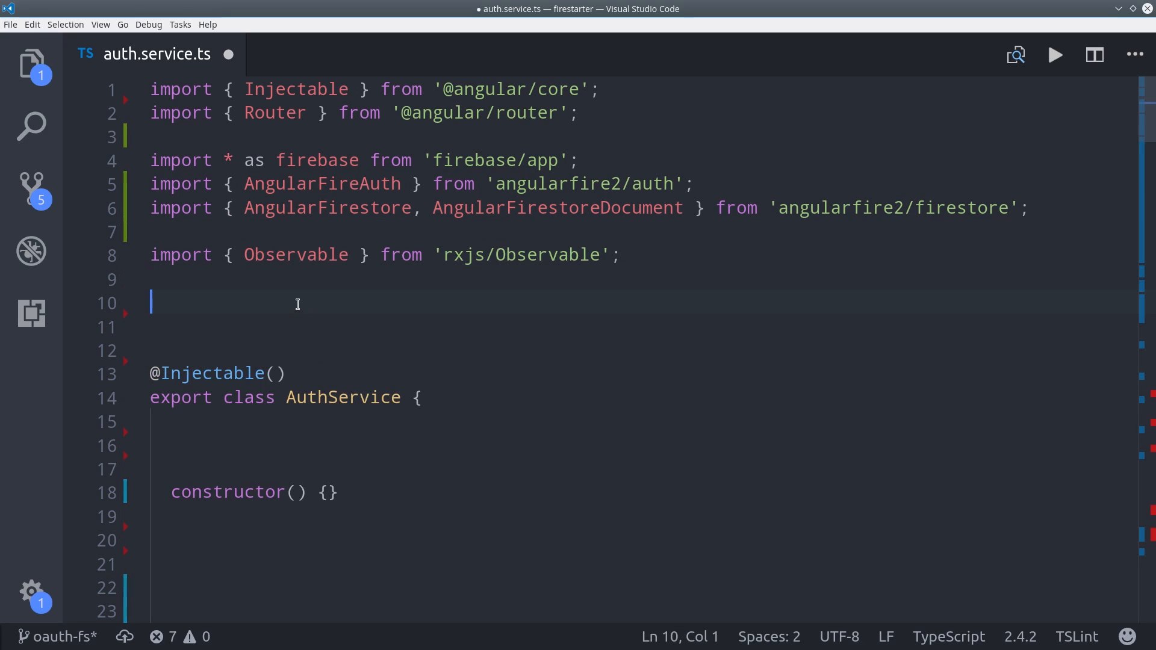
{"action": "type", "text": "import 'rxjs/add/operator/switchMap'"}
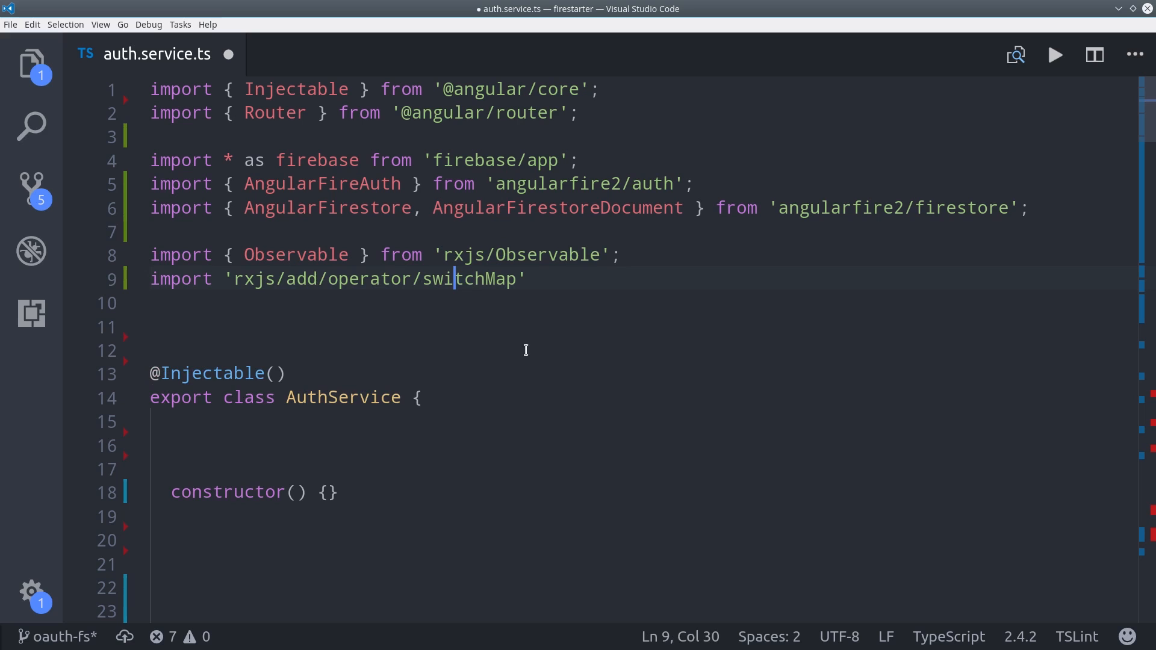
Declare a User interface with email, photoURL?, displayName? and favoriteColor? fields.
{"action": "left_click", "coordinate": [261, 434]}
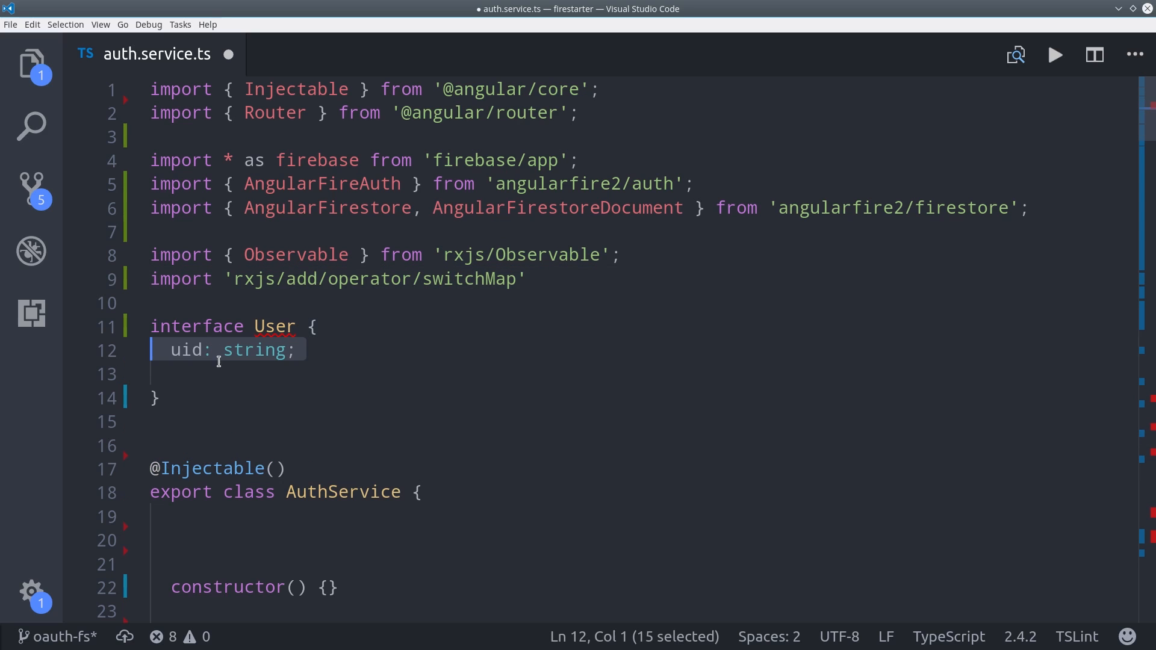
{"action": "type", "text": "email: string;"}
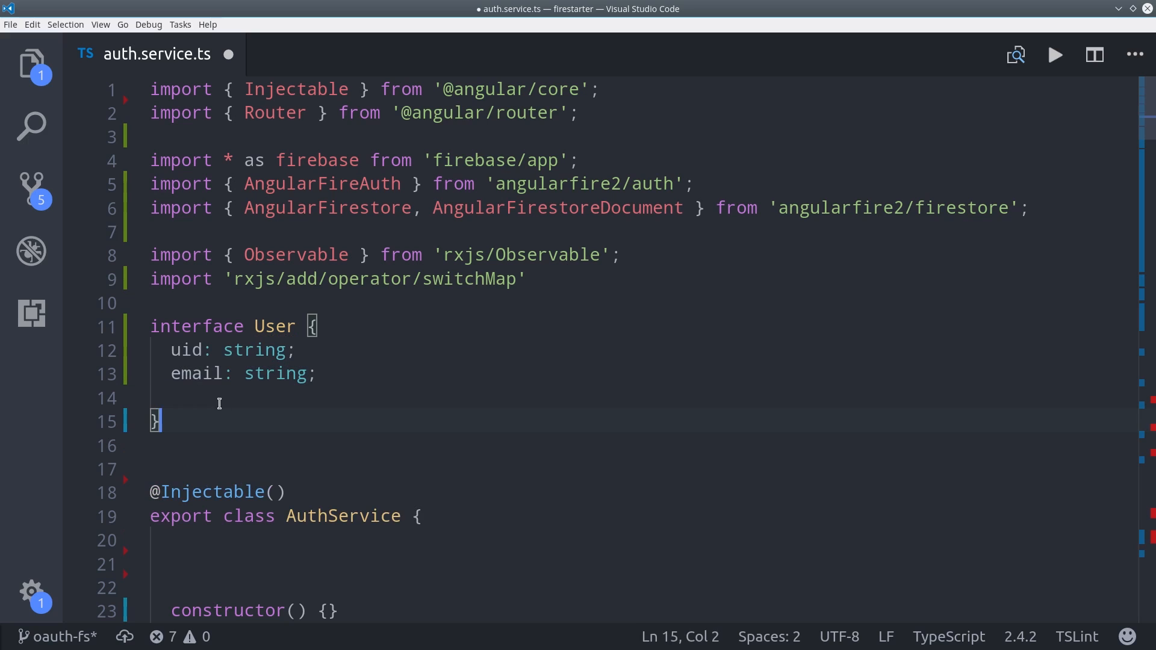
{"action": "type", "text": "photoURL?: string;"}
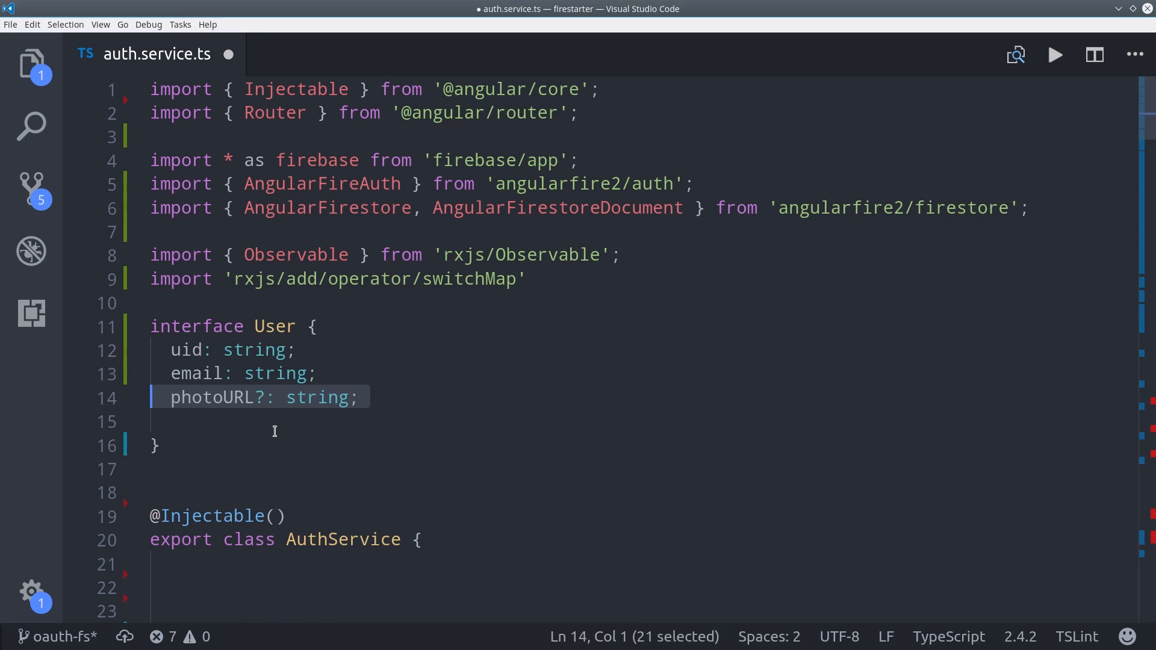
{"action": "type", "text": "displayName?: string;"}
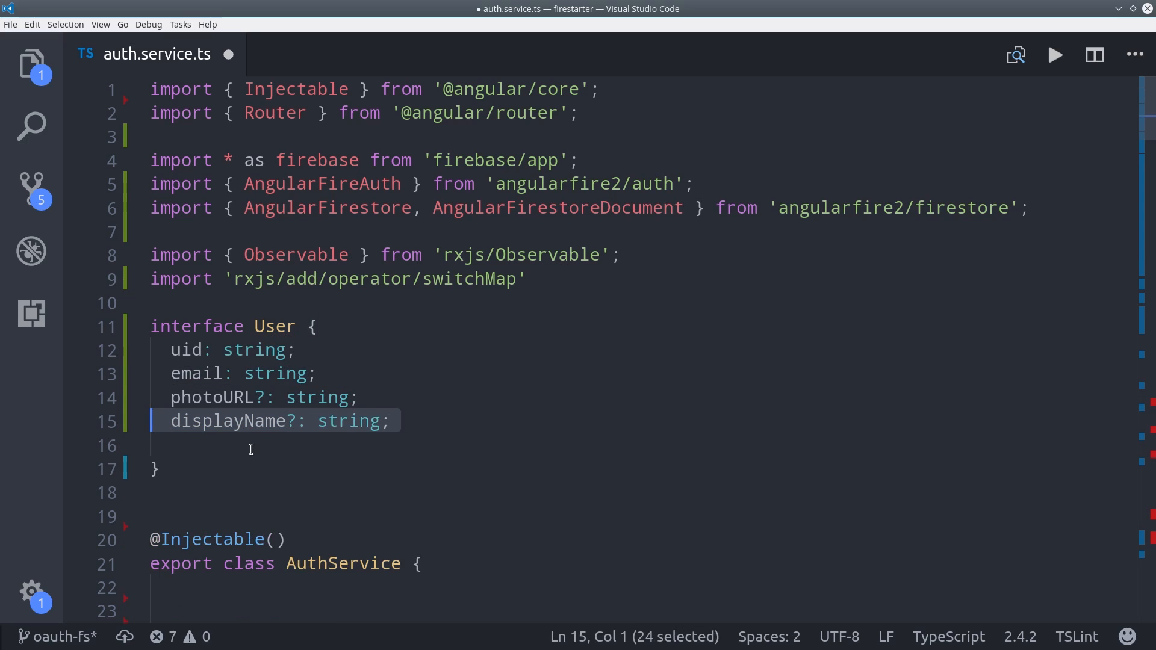
{"action": "type", "text": "favoriteColor?: string;"}
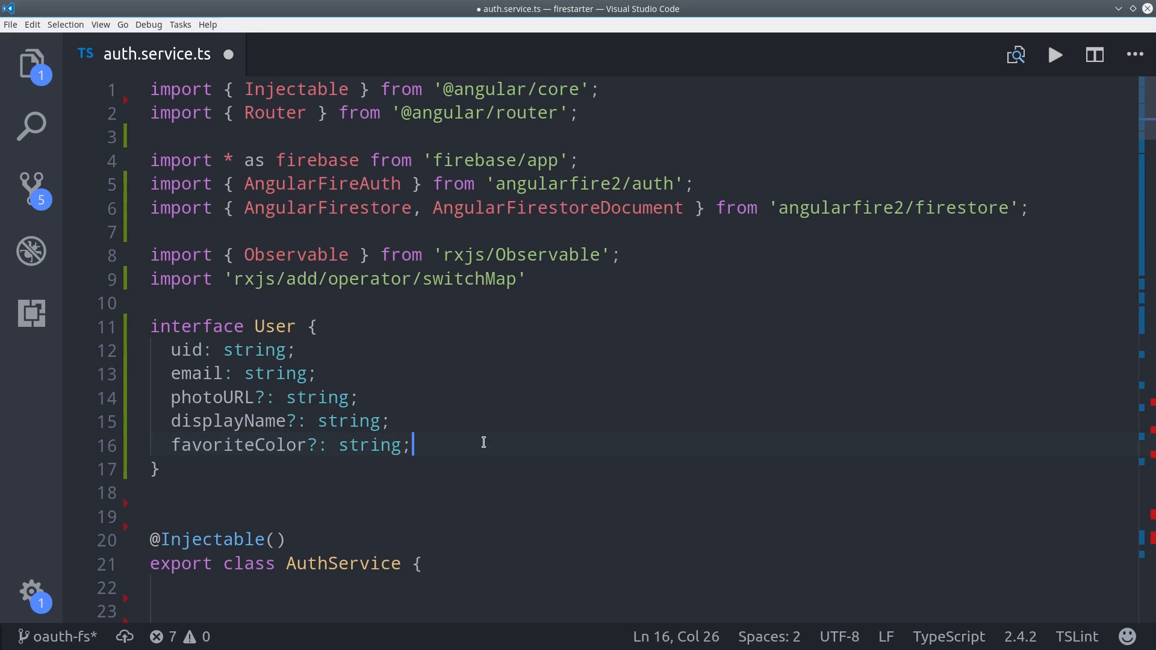
{"action": "scroll", "scroll_direction": "down", "scroll_amount": 3}
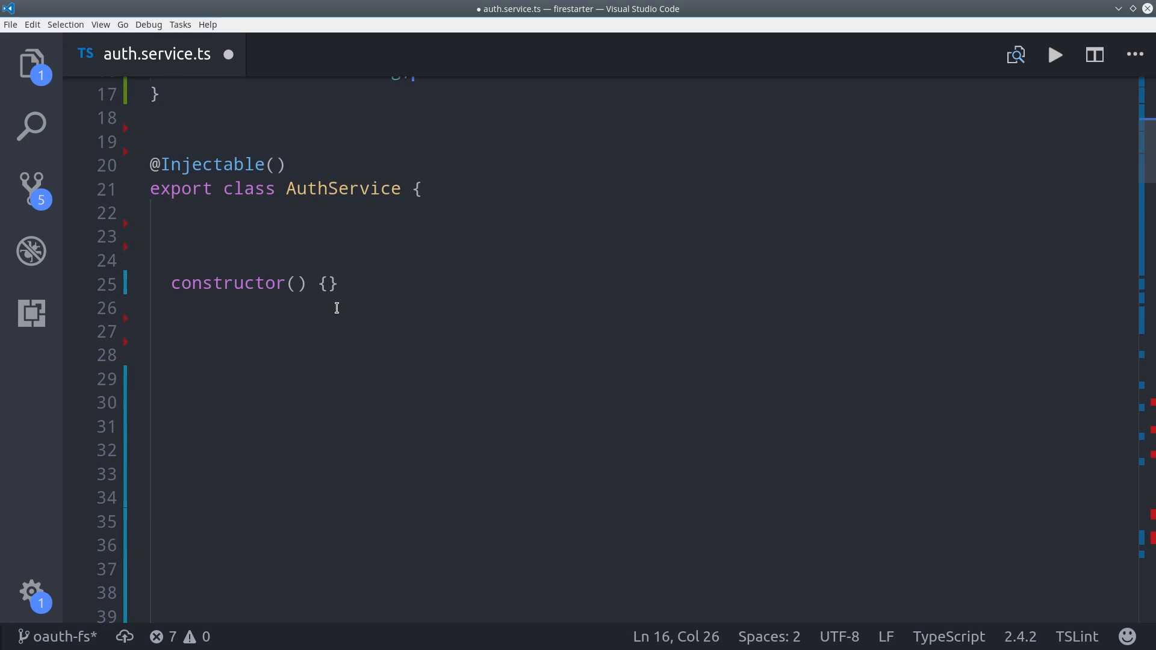
Add user: Observable<User> and assign this.user from afAuth.authState.switchMap(user => {...}).
{"action": "type", "text": "user: Observable<User>;"}
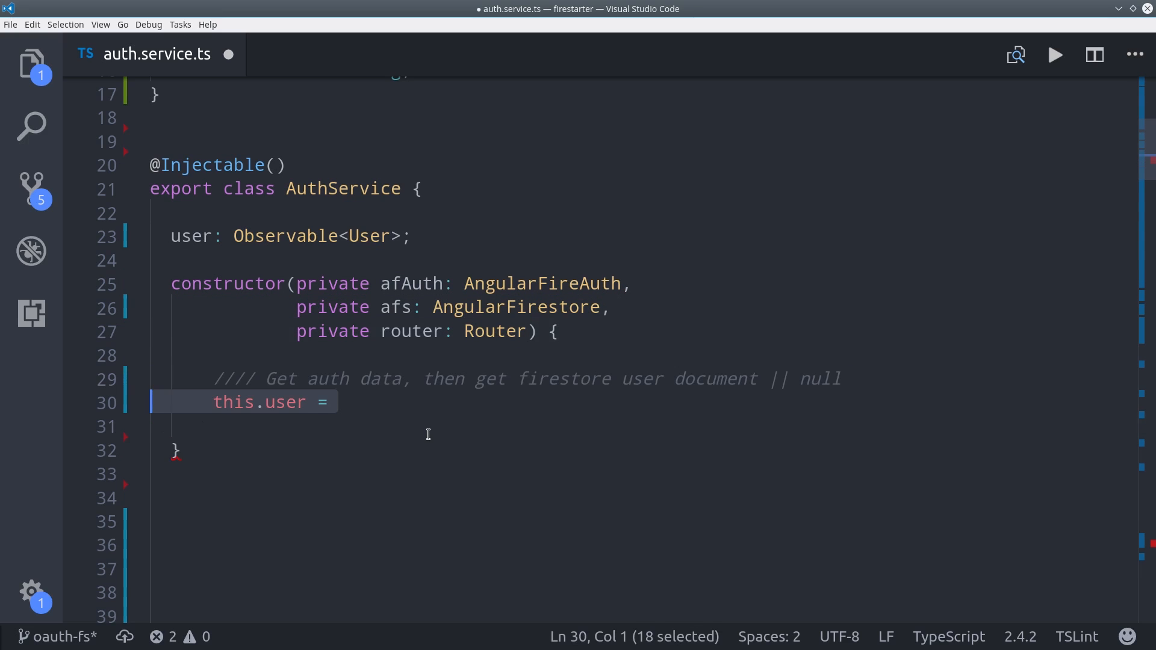
{"action": "left_click", "coordinate": [341, 402]}
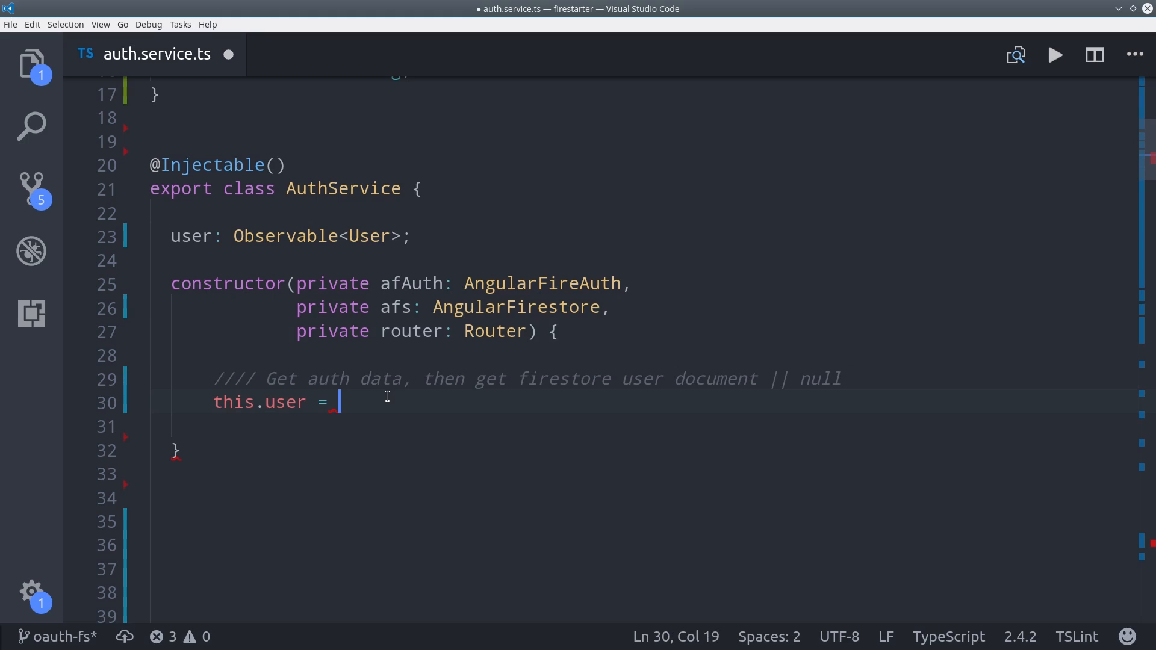
{"action": "type", "text": "this.afAuth.authState"}
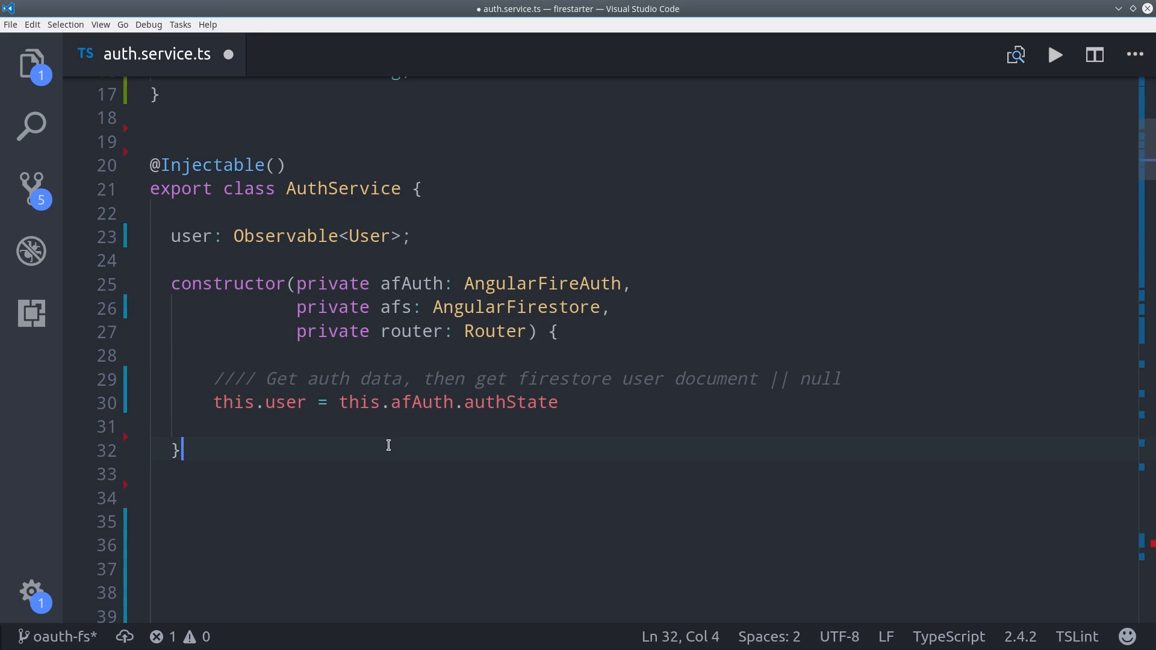
{"action": "left_click_drag", "start_coordinate": [338, 403], "coordinate": [560, 403]}
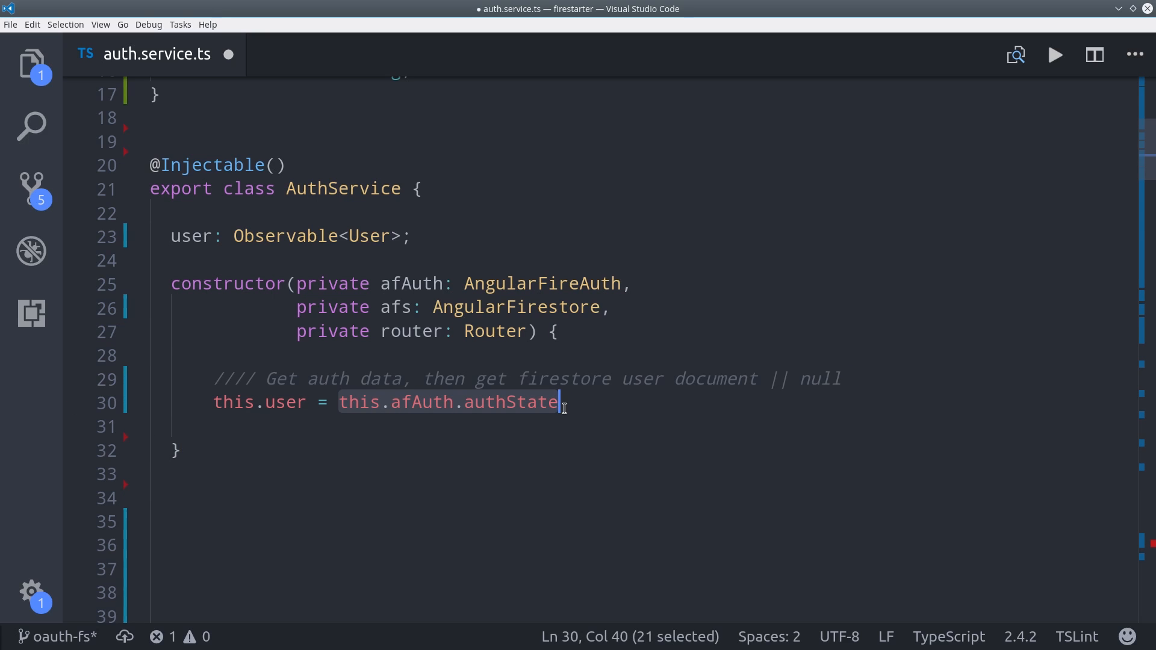
{"action": "type", "text": ".switchMap()"}
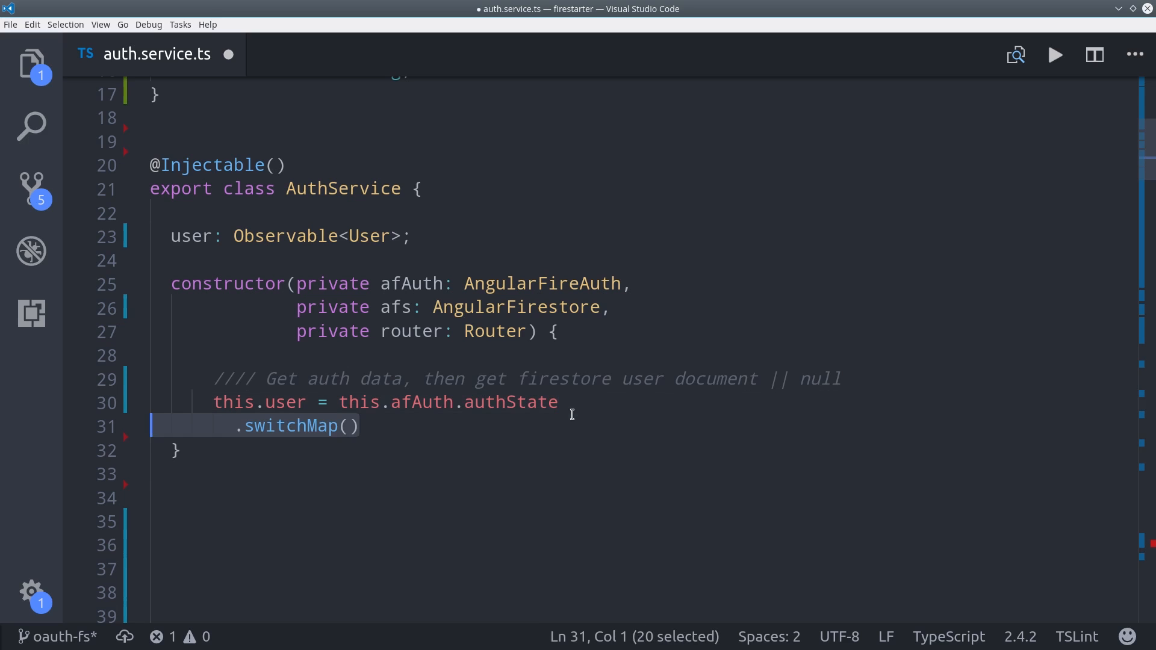
{"action": "type", "text": "user => {"}
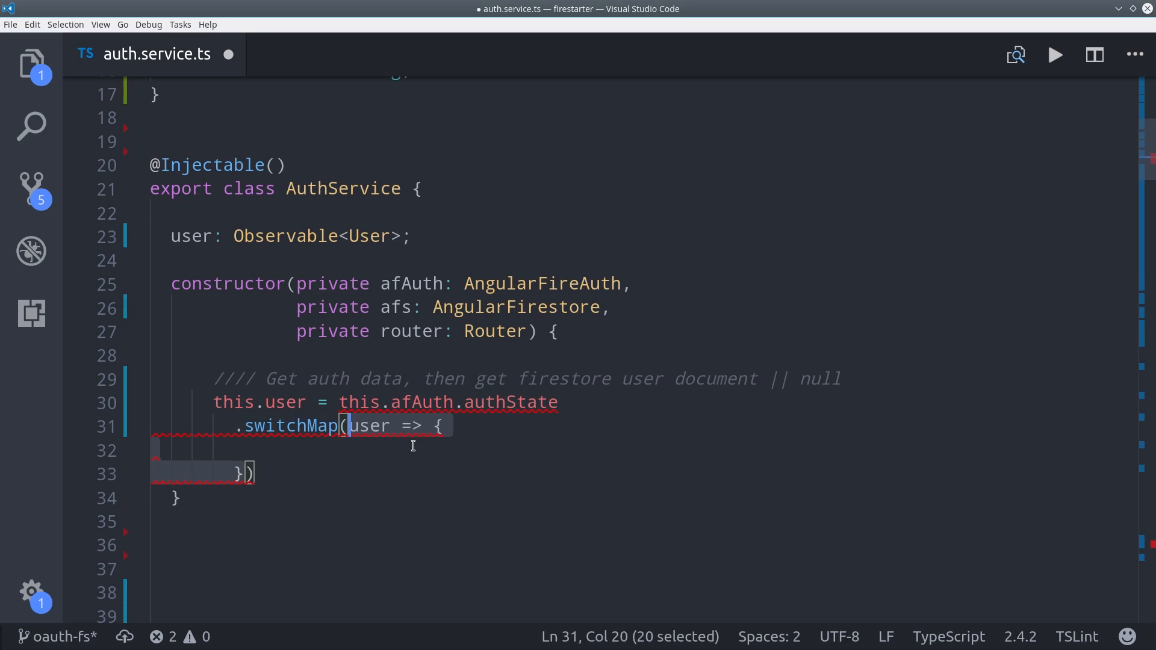
Inside the callback, if user return this.afs.doc<User>(`users/${user.uid}`).valueChanges().
{"action": "left_click", "coordinate": [336, 449]}
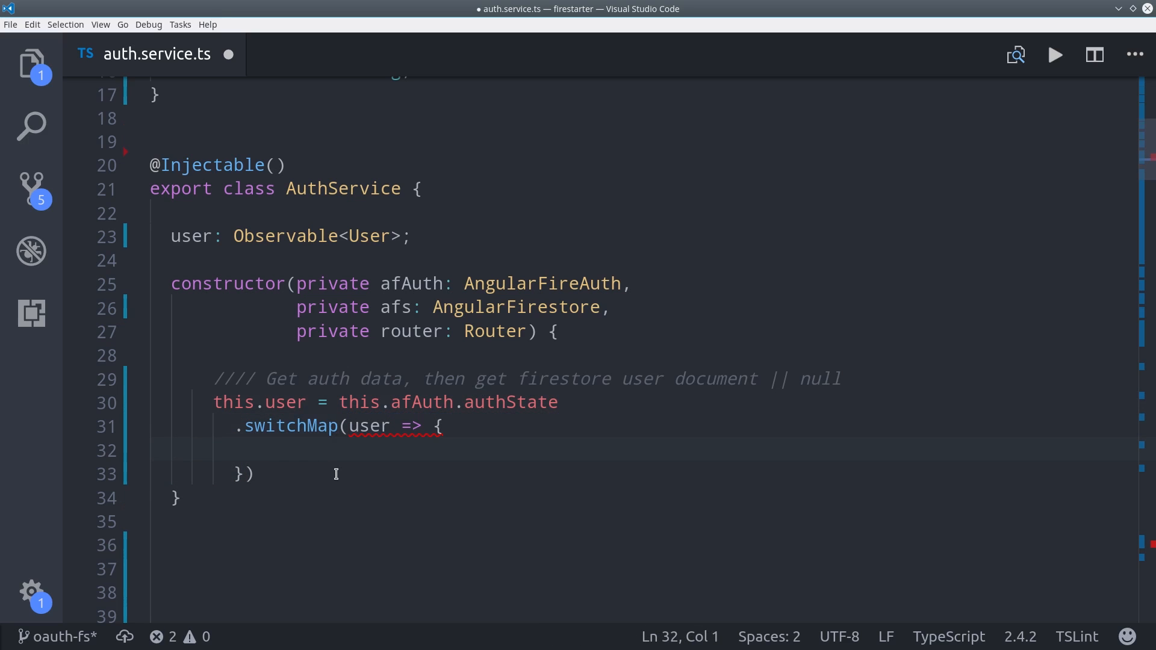
{"action": "type", "text": "if (user) {"}
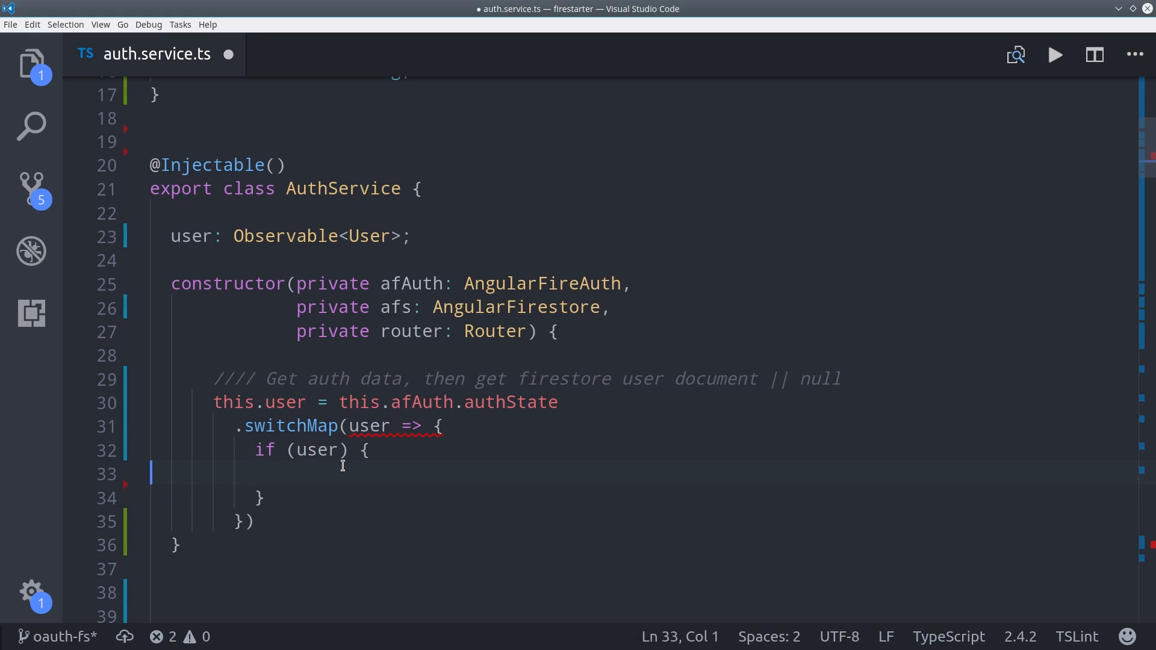
{"action": "type", "text": "return this.afs.doc"}
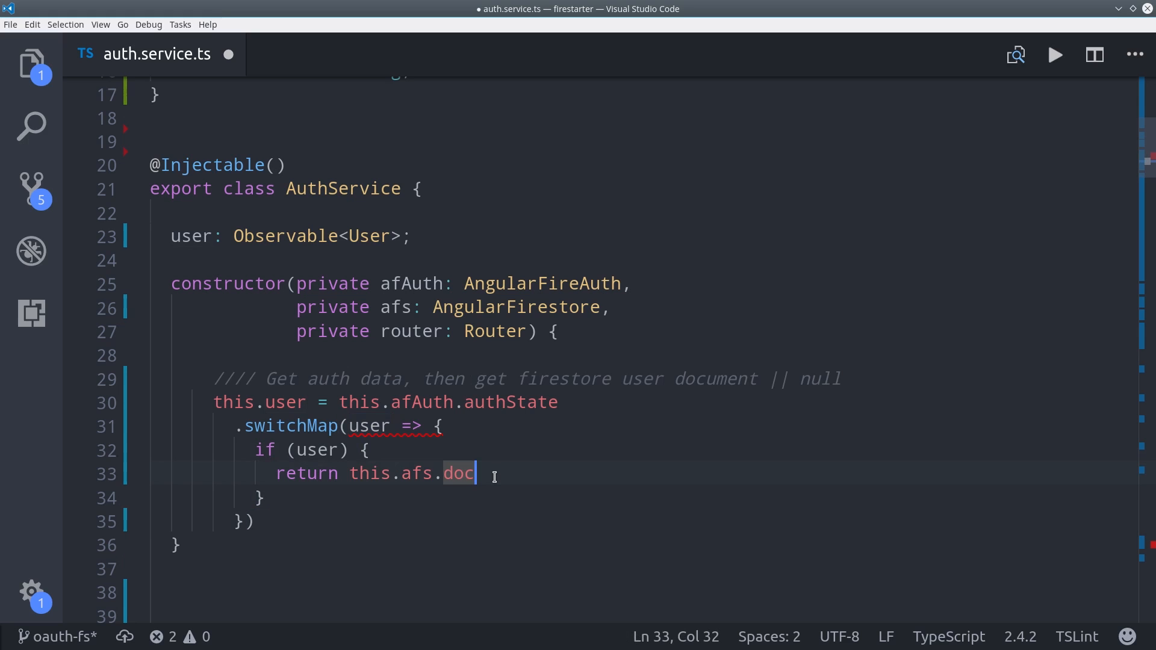
{"action": "type", "text": "<User>"}
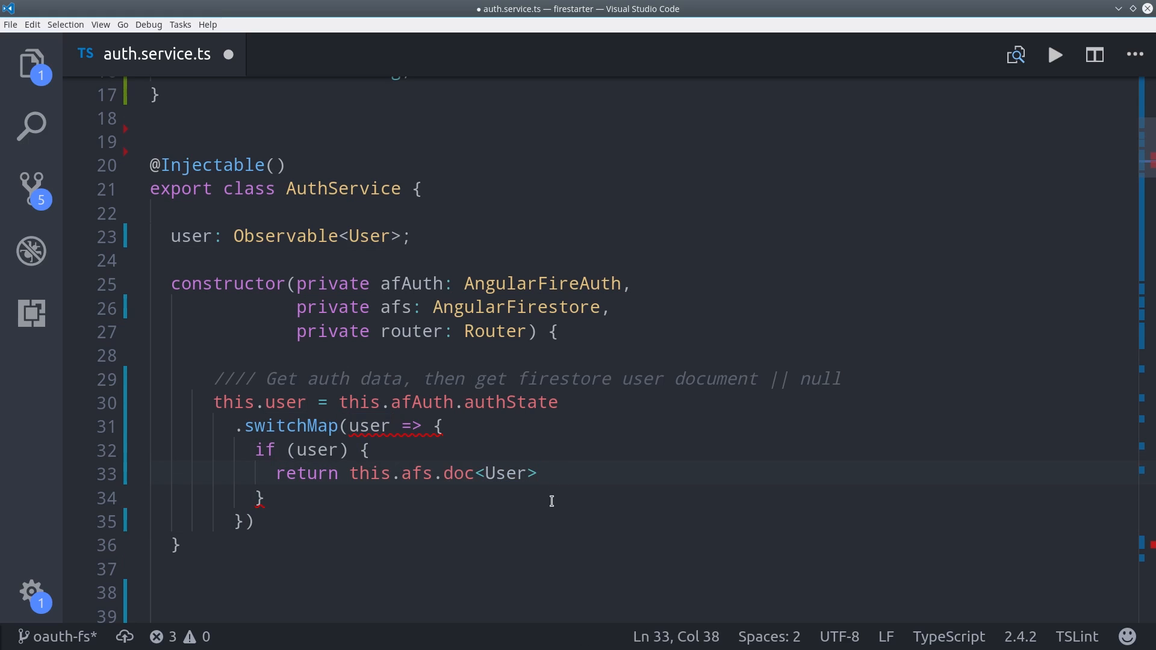
{"action": "type", "text": "(`users/${user.uid}`)"}
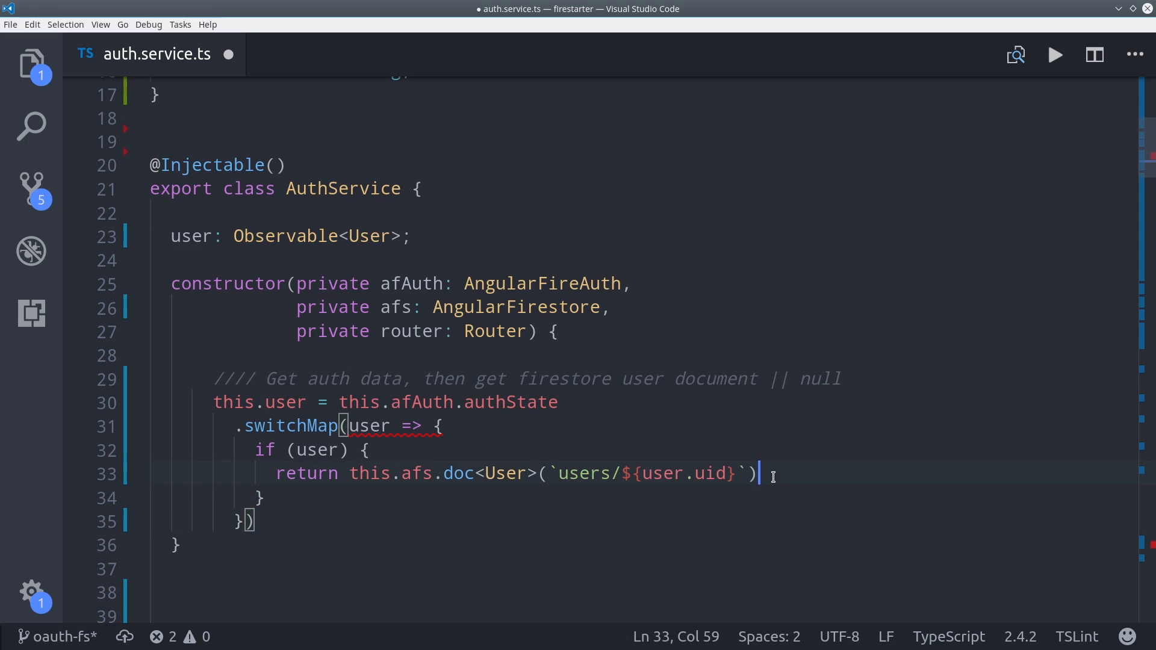
{"action": "type", "text": ".valueChanges()"}
{"action": "left_click", "coordinate": [256, 497]}
{"action": "type", "text": " else {"}
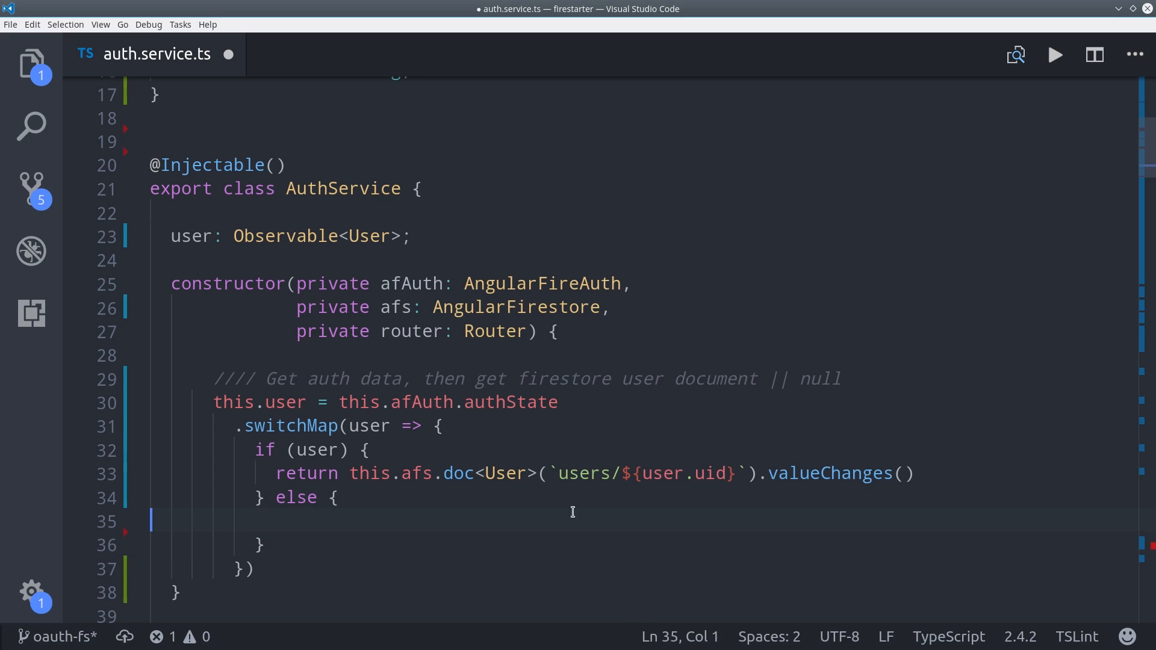
Return Observable.of(null) in the else branch, then start googleLogin with a new GoogleAuthProvider.
{"action": "type", "text": "return Observable.of()"}
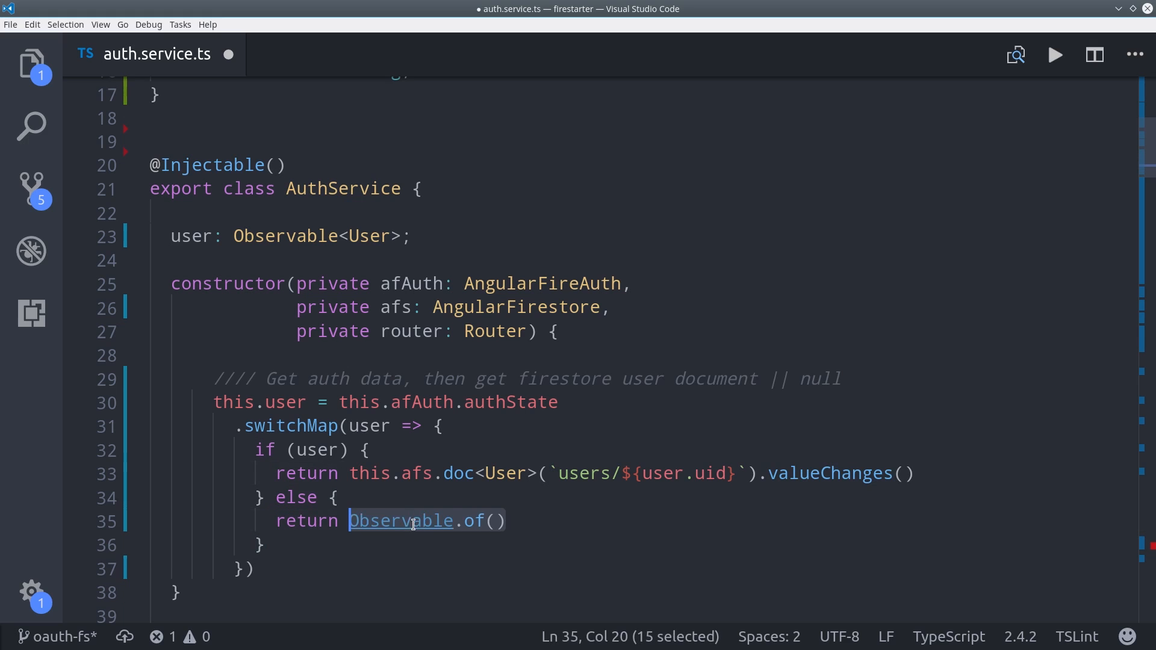
{"action": "type", "text": "null"}
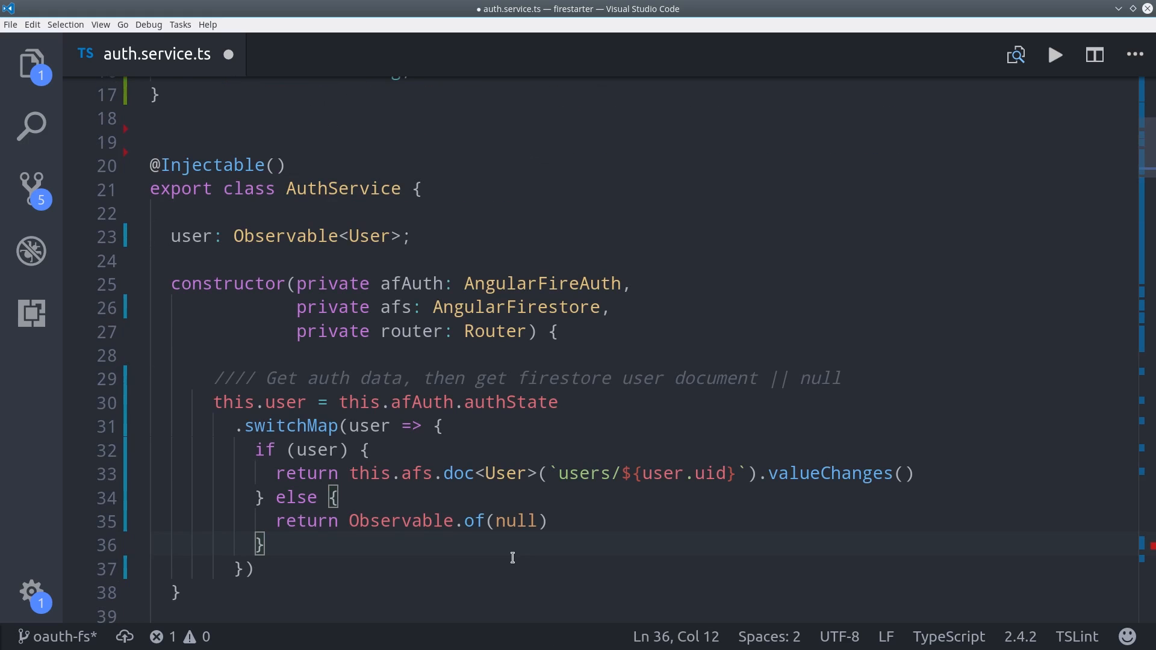
{"action": "scroll", "scroll_direction": "down", "scroll_amount": 3}
{"action": "type", "text": "googleLogin() {"}
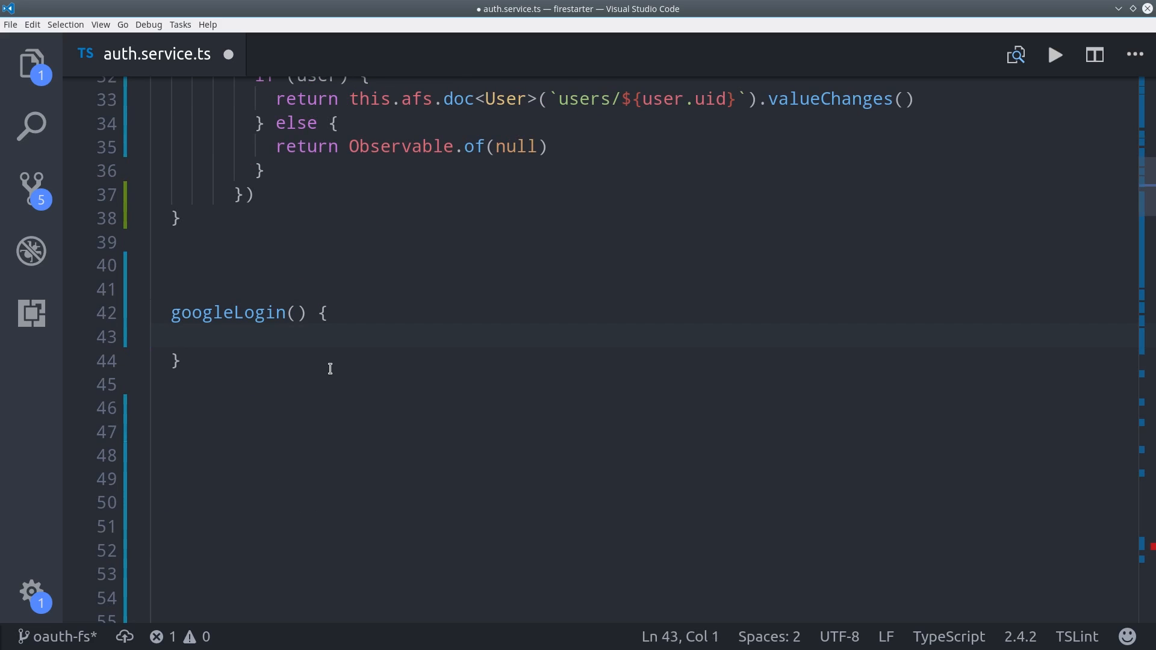
{"action": "type", "text": "const provider = new firebase.auth.GoogleAuthProvider()"}
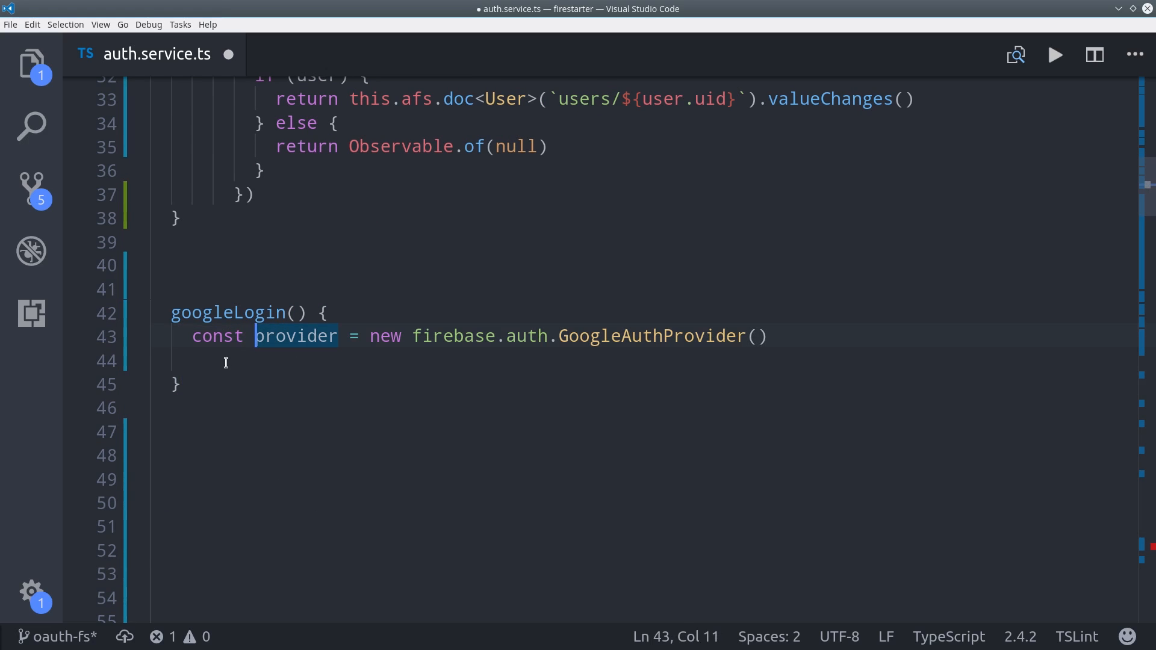
{"action": "left_click", "coordinate": [394, 360]}
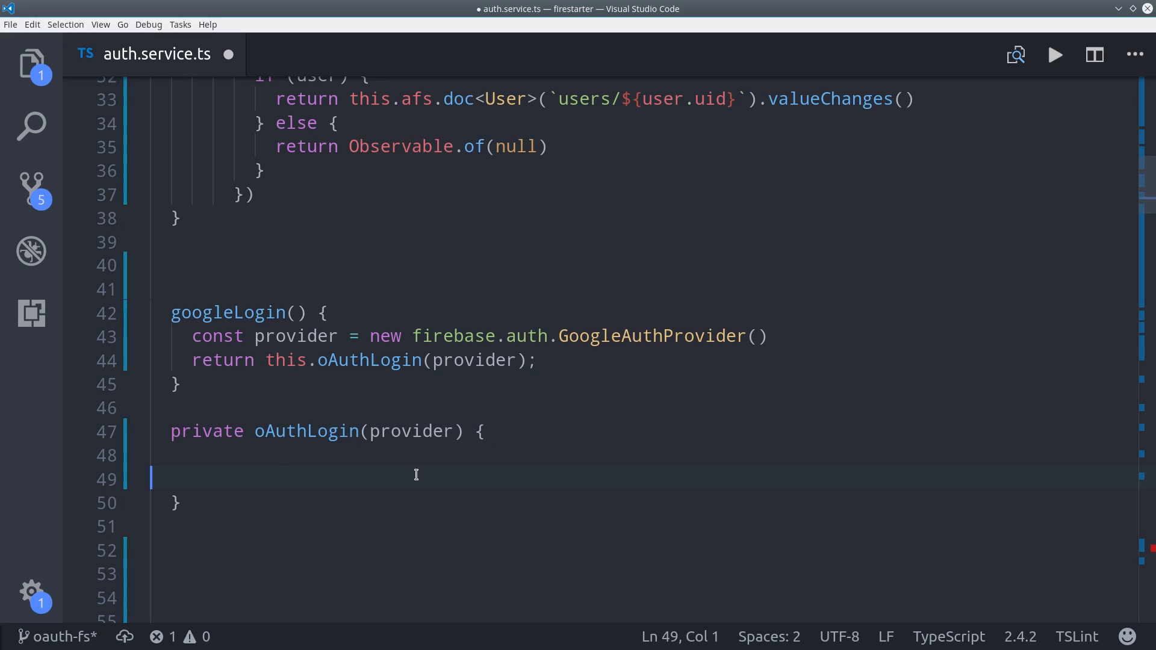
Write oAuthLogin calling afAuth.auth.signInWithPopup(provider).then passing credential.user to updateUserData.
{"action": "type", "text": "return this.afAuth.auth"}
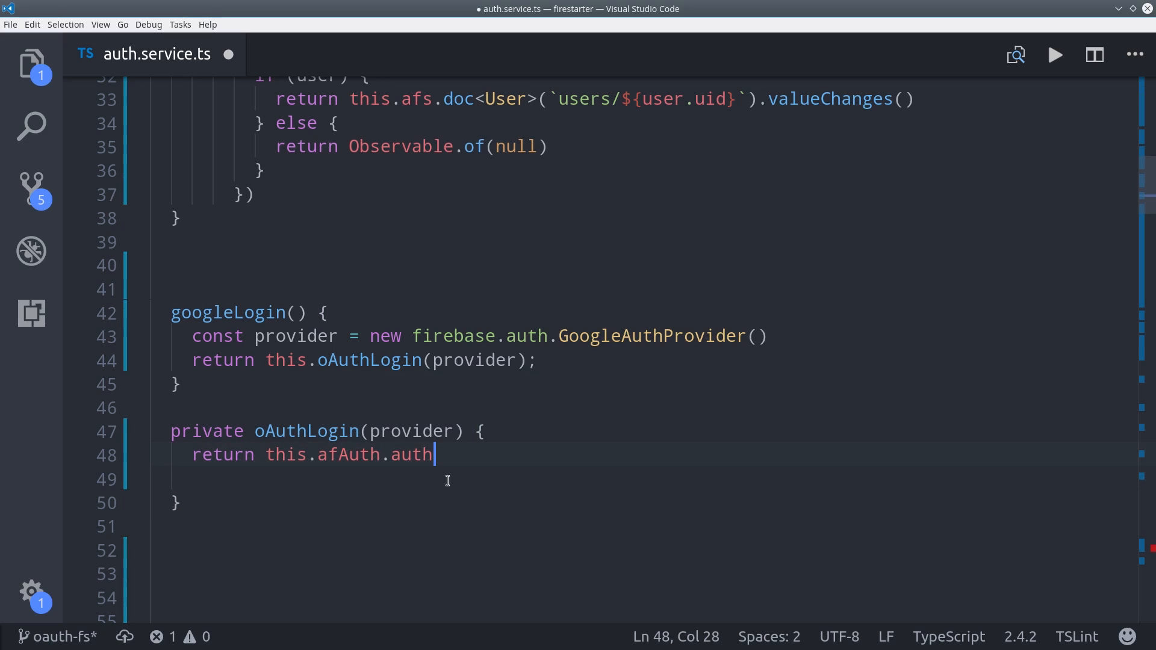
{"action": "type", "text": ".signInWithPopup(provider)"}
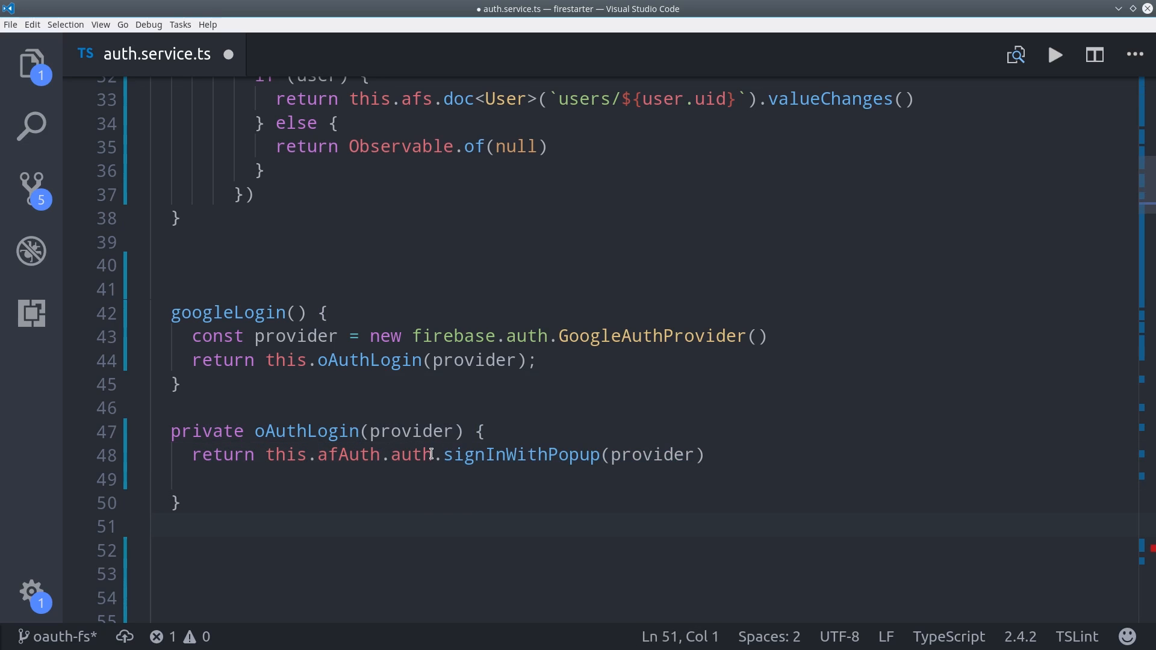
{"action": "left_click_drag", "start_coordinate": [436, 454], "coordinate": [704, 455]}
{"action": "type", "text": ".then((credential) => {"}
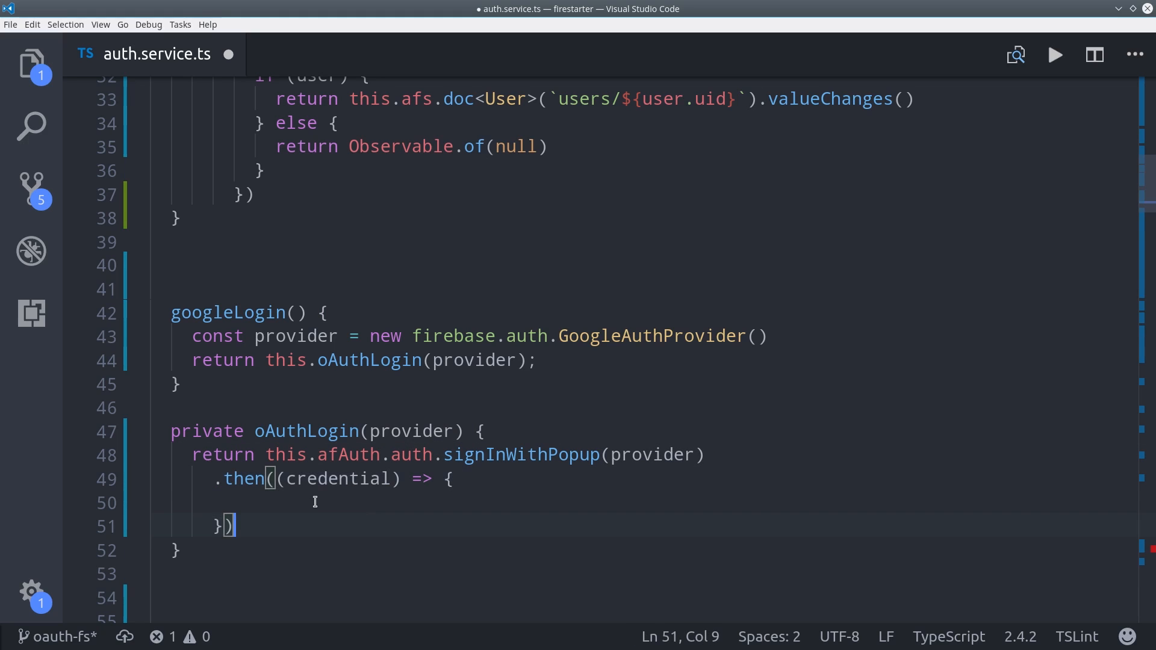
{"action": "type", "text": "this.updateUserData()"}
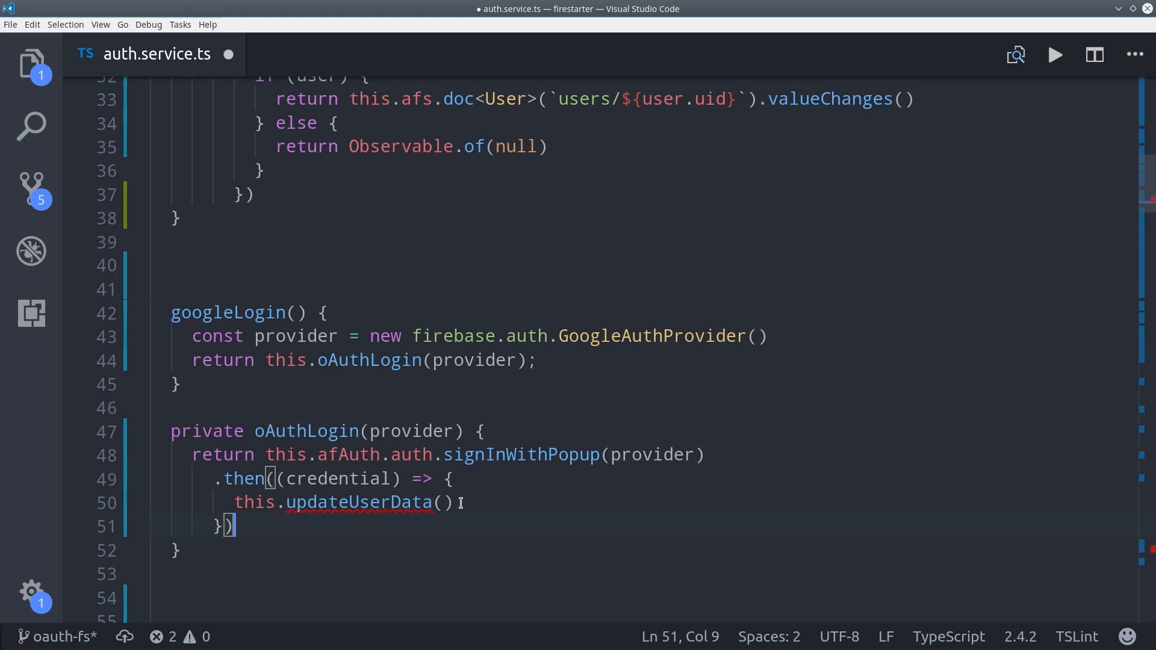
{"action": "type", "text": "credential.user"}
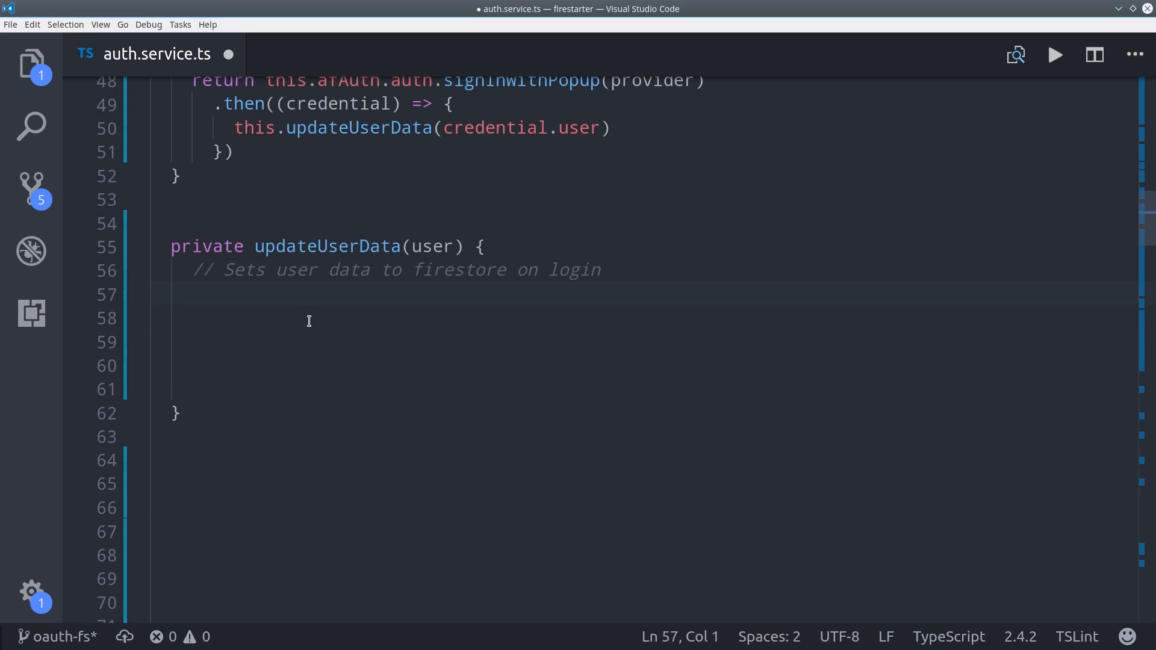
Declare userRef: AngularFirestoreDocument<User> = this.afs.doc(`users/${user.uid}`) and return userRef.set(data).
{"action": "type", "text": "const userRef"}
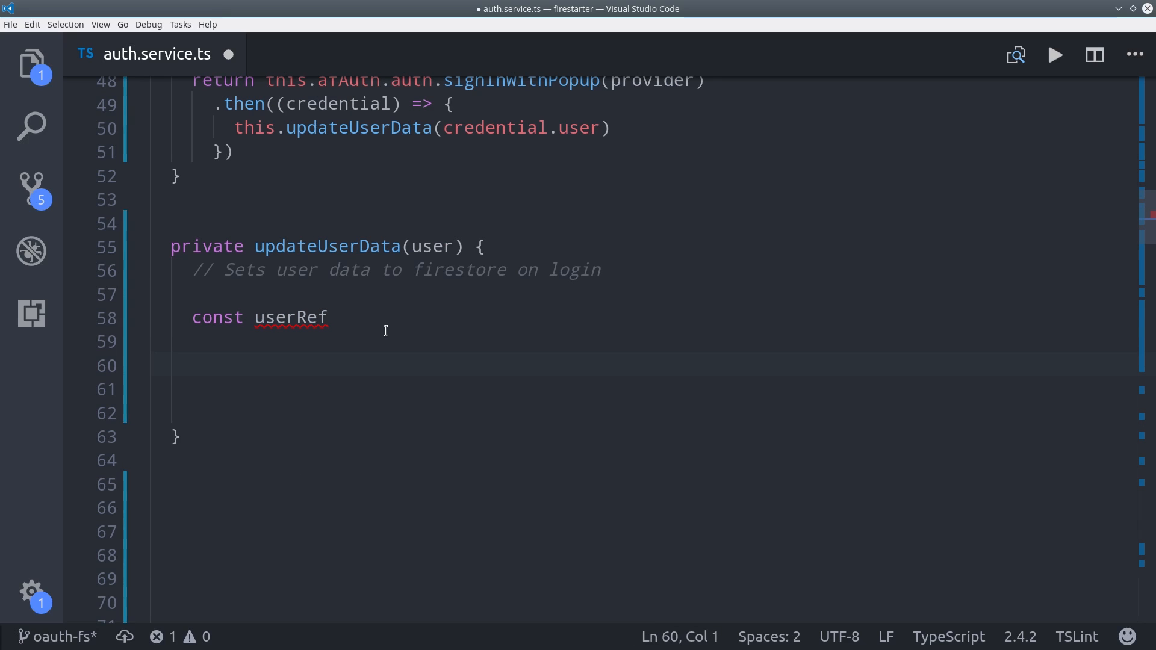
{"action": "type", "text": ": AngularFirestoreDocument<User> ="}
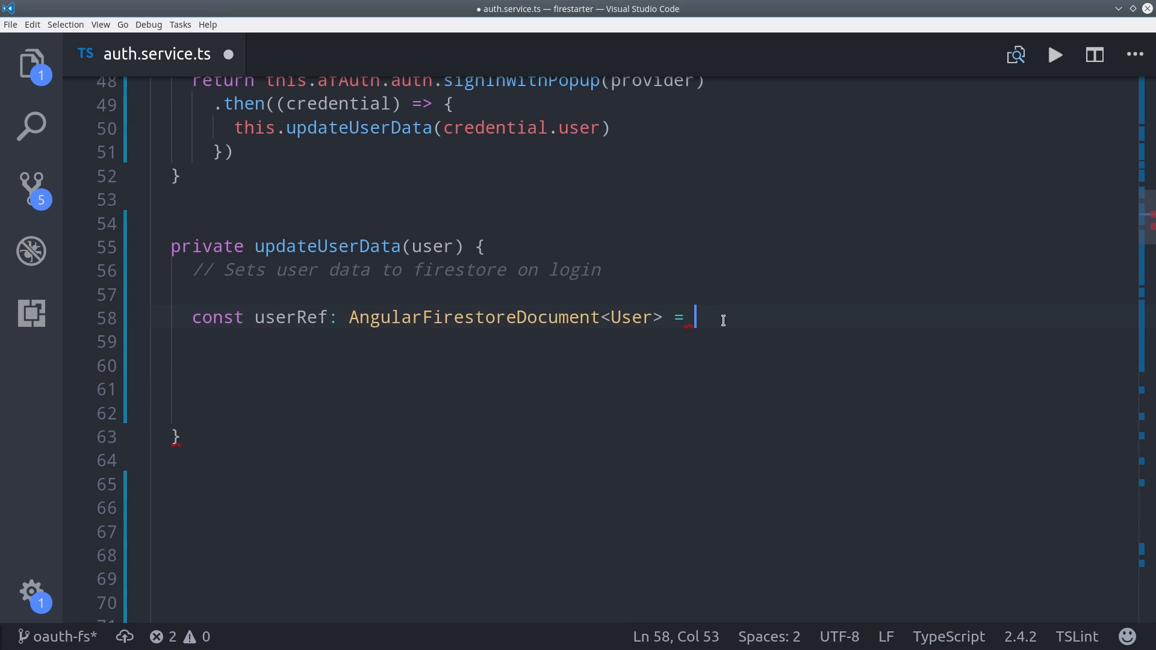
{"action": "type", "text": "this.afs.doc();"}
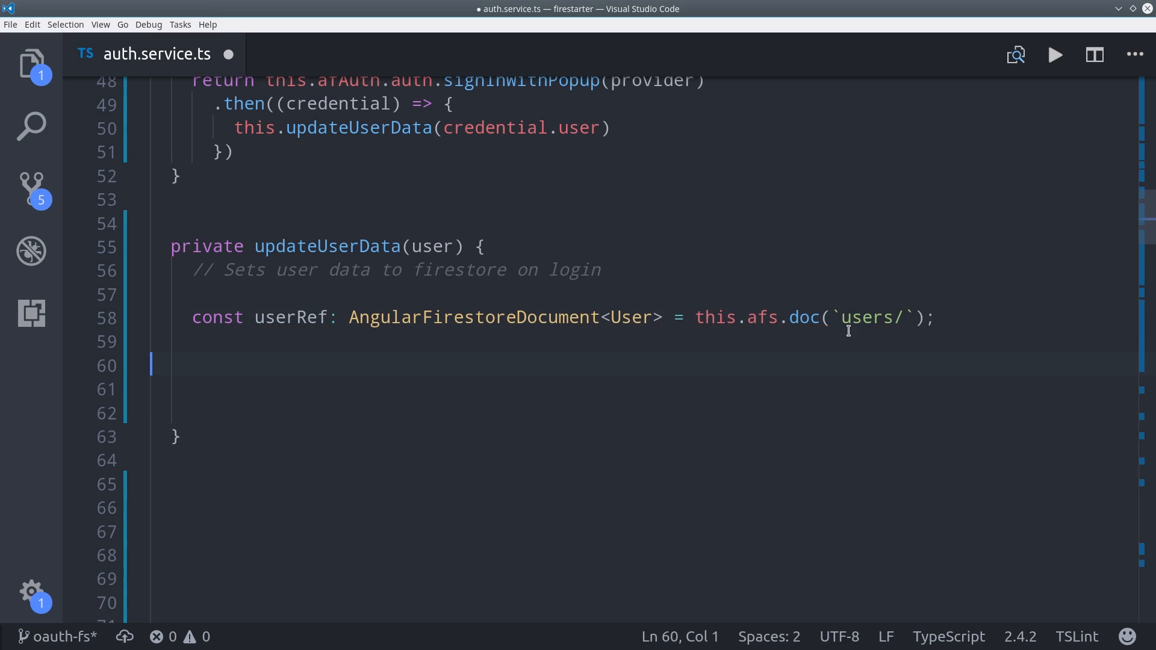
{"action": "type", "text": "${user.uid}"}
{"action": "type", "text": "const data: User = {"}
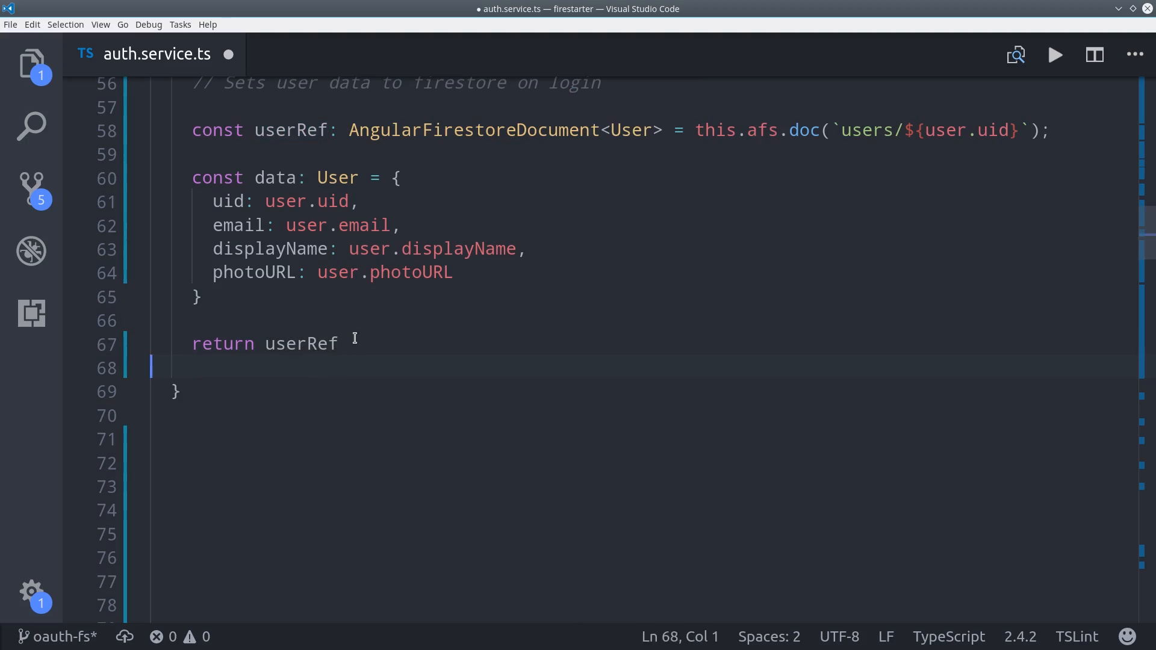
{"action": "type", "text": ".set(data)"}
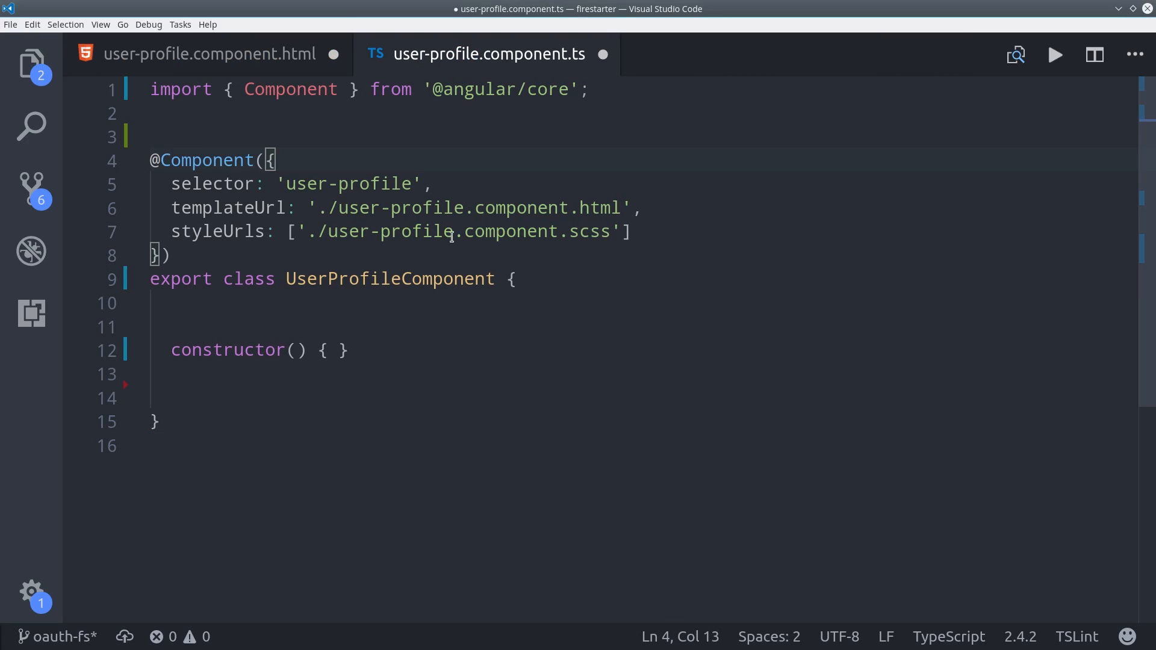
Import AuthService and inject public auth: AuthService in UserProfileComponent's constructor.
{"action": "type", "text": "import { AuthService } from '../../core/auth.service';"}
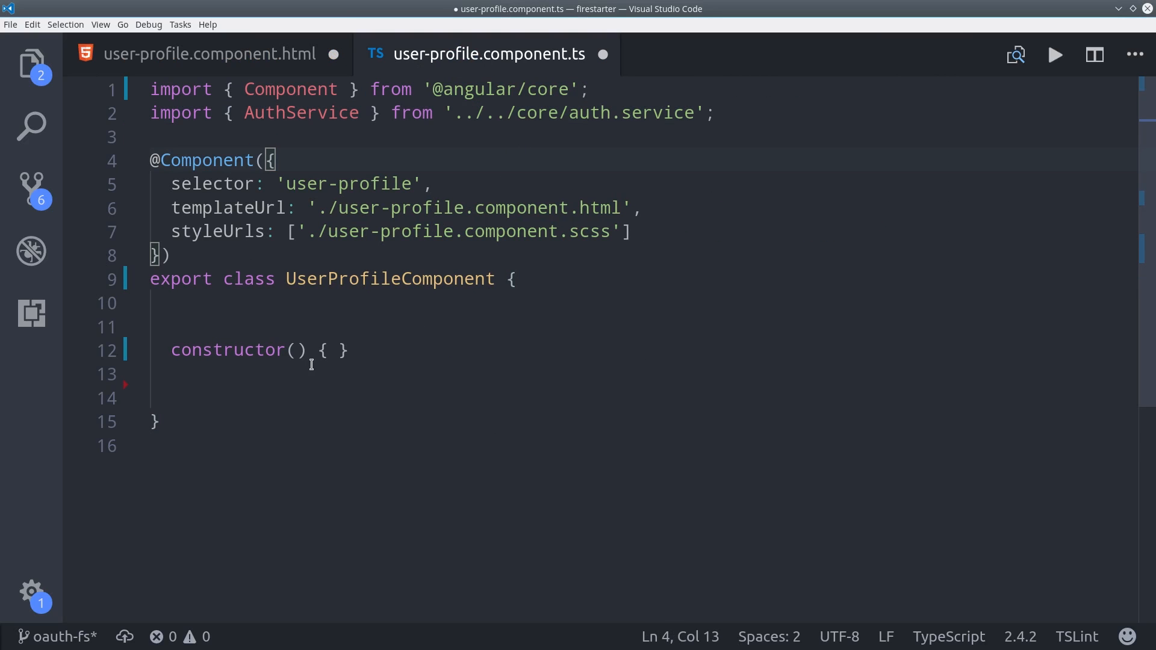
{"action": "type", "text": "public auth: AuthService"}
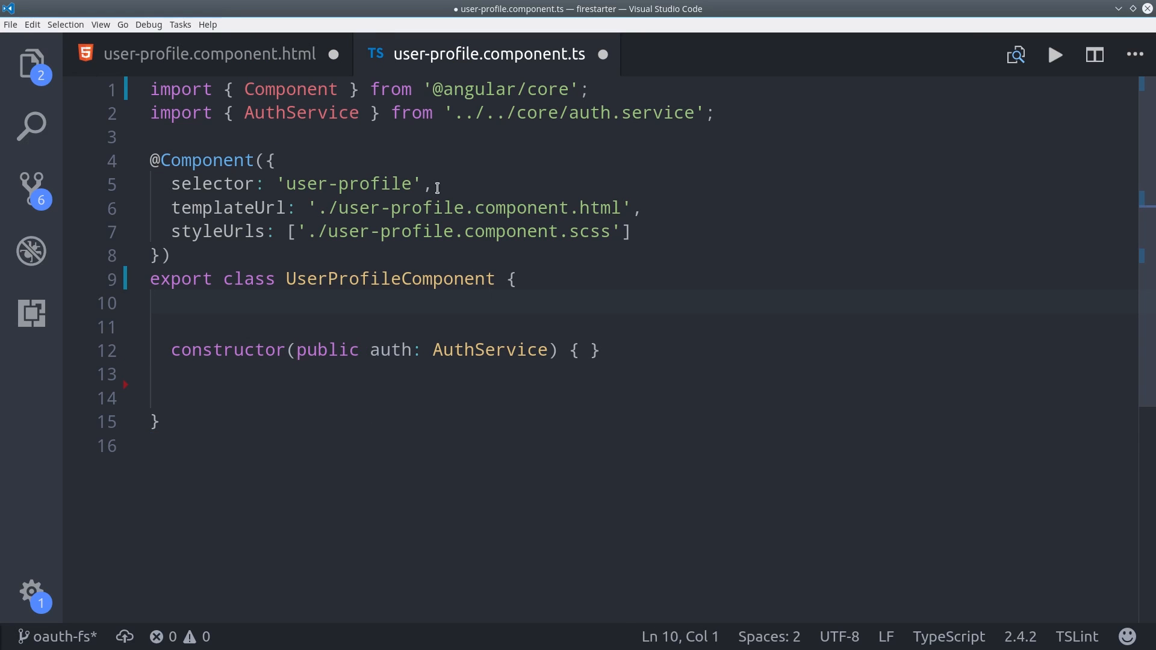
In the profile HTML, write *ngIf="auth.user | async; then authenticated else guest" with the two ng-templates.
{"action": "left_click", "coordinate": [208, 53]}
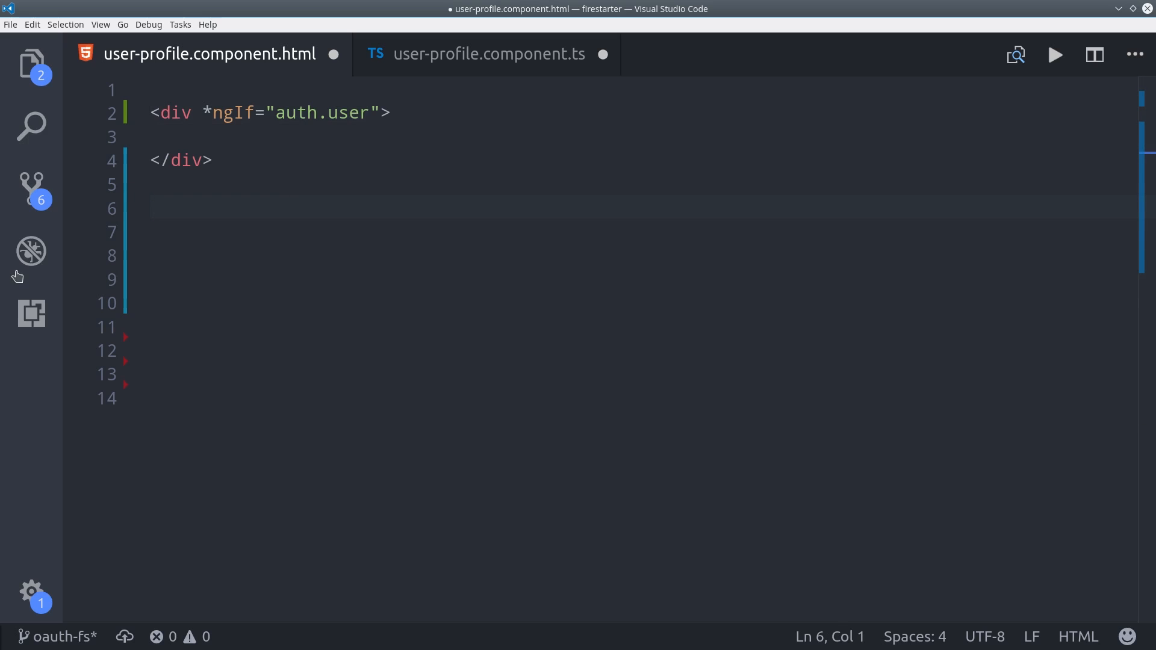
{"action": "type", "text": "| async; then authenticated"}
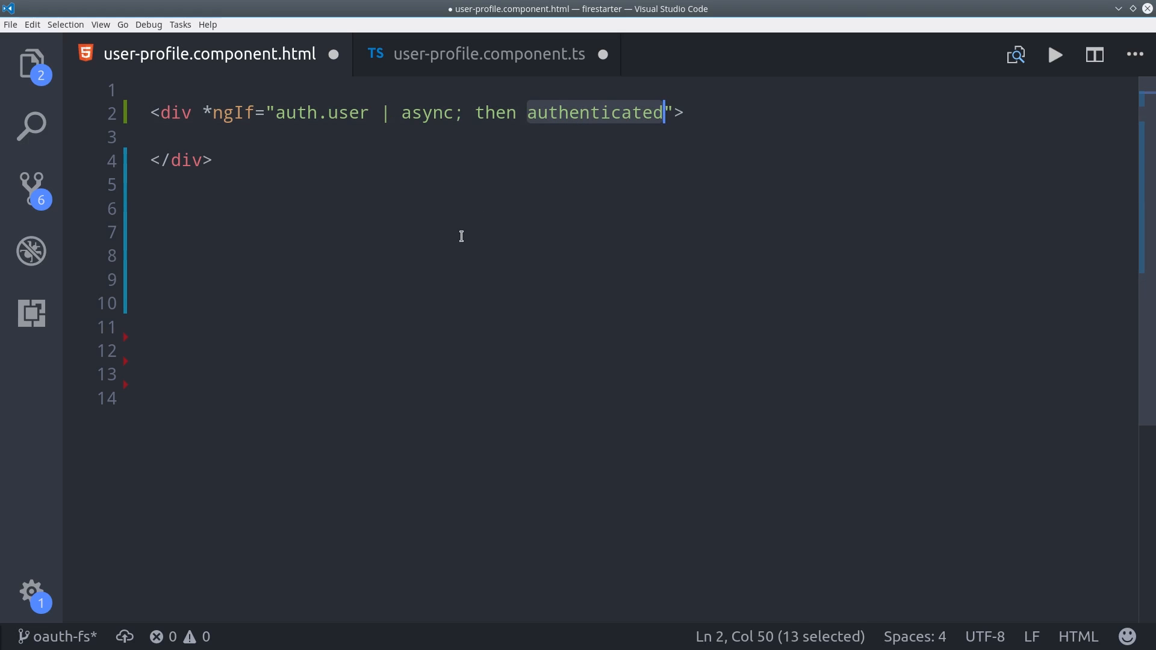
{"action": "left_click", "coordinate": [651, 177]}
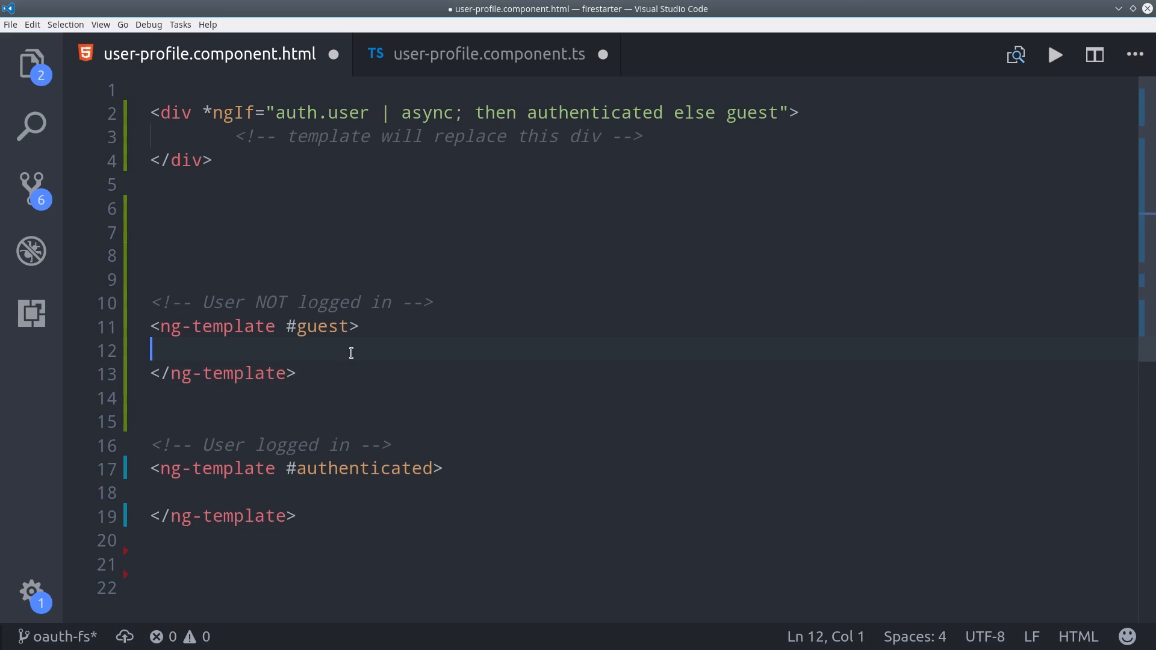
Fill the guest template with 'Howdy, GUEST', a login prompt and a Connect Google button bound to auth.googleLogin().
{"action": "type", "text": "<h3>Howdy, GUEST</h3>"}
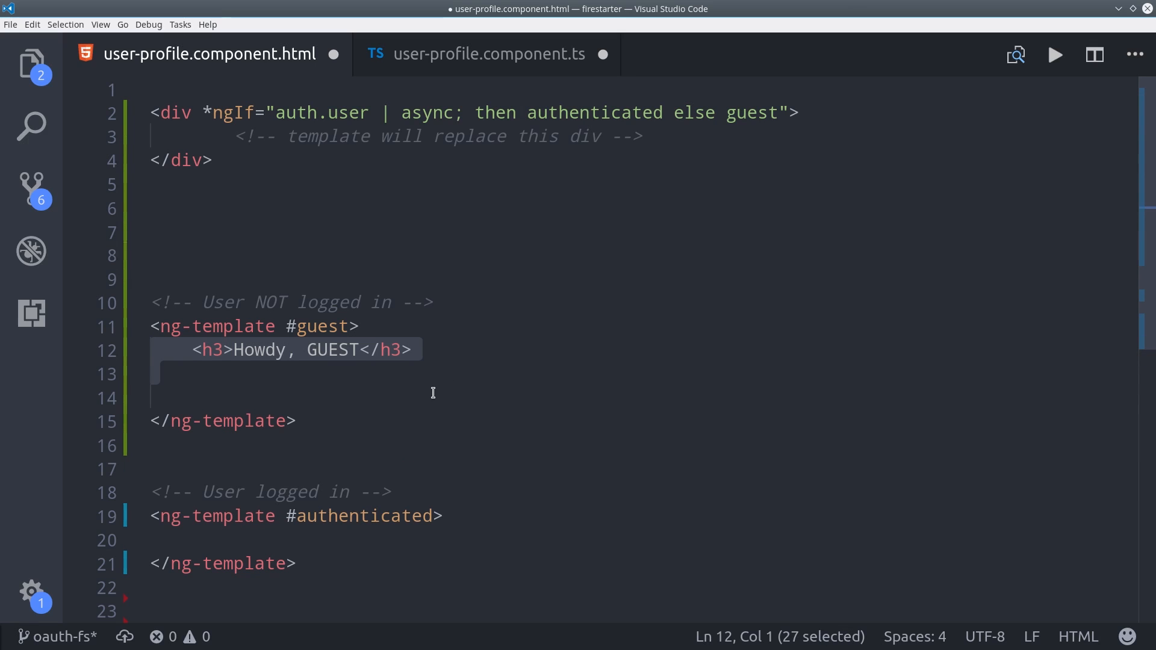
{"action": "type", "text": "<p>Login to get started...</p>"}
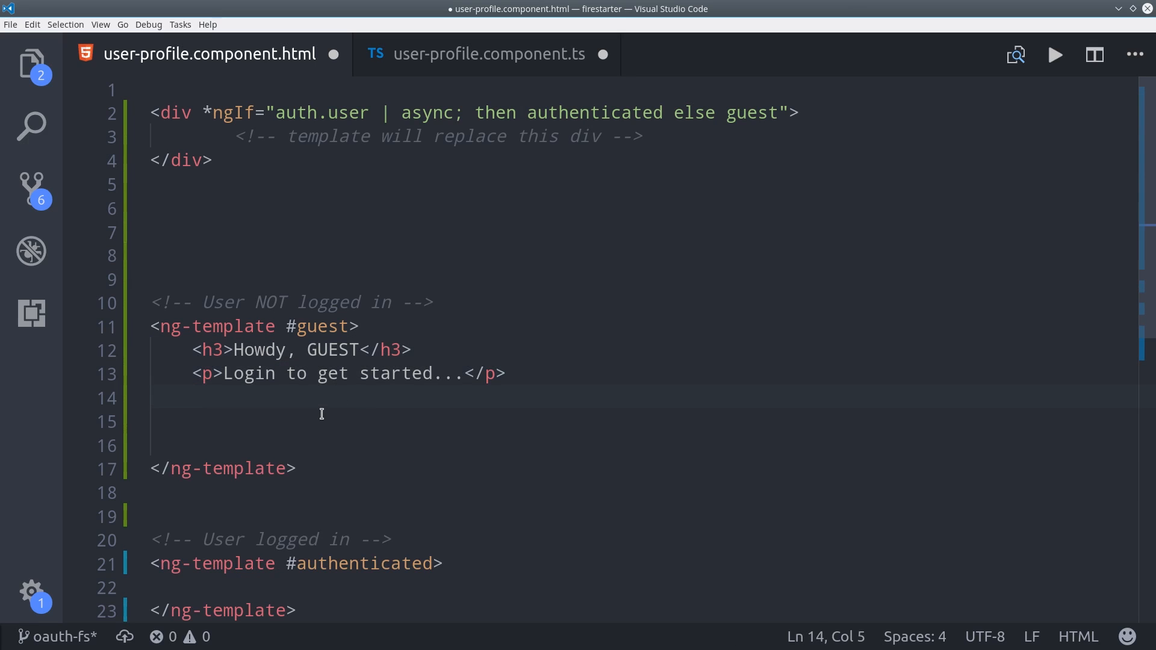
{"action": "type", "text": "<button (click)=\"auth.googleLogin()\">"}
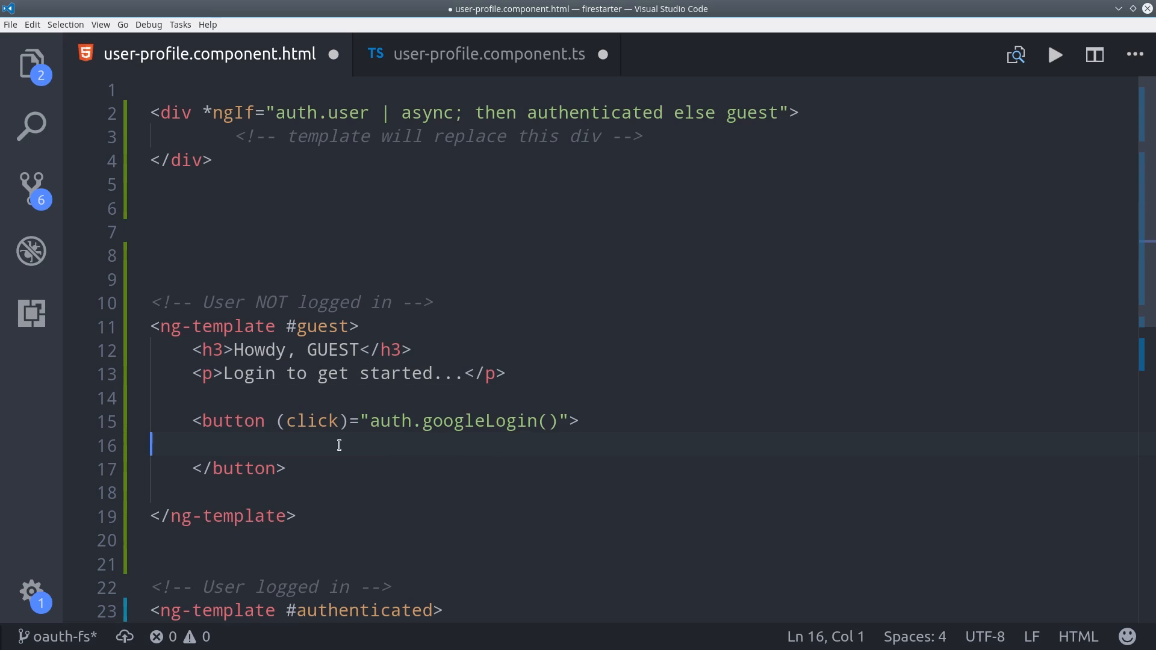
{"action": "type", "text": "<i class=\"fa fa-google\"></i> Connect Google"}
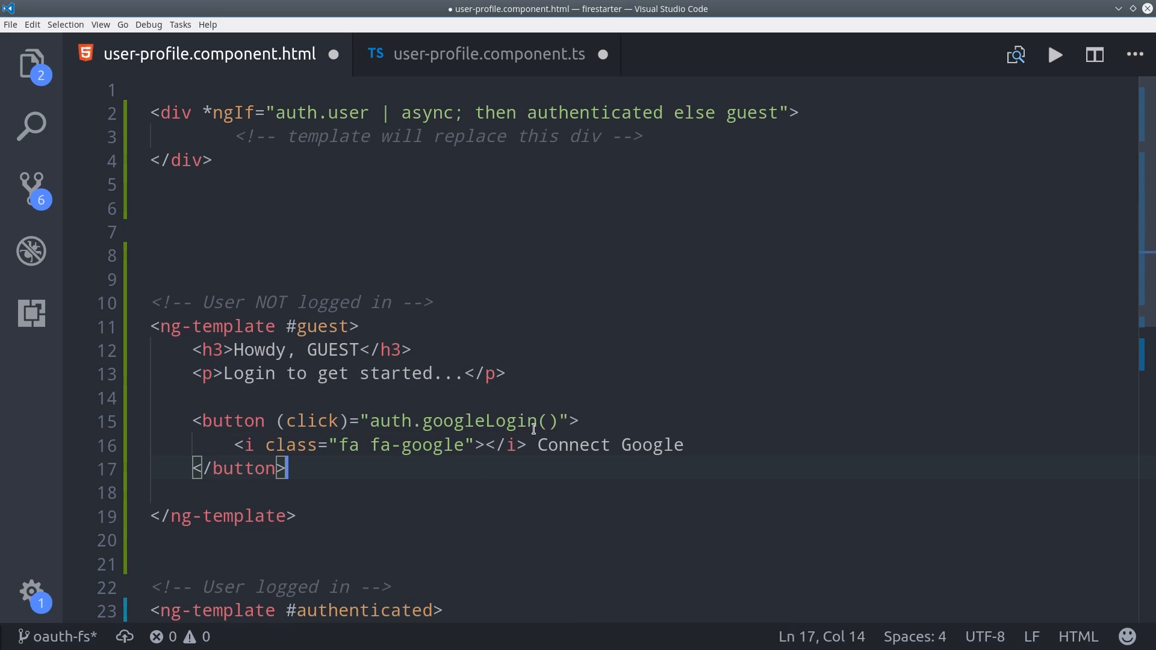
{"action": "mouse_move", "coordinate": [521, 359]}
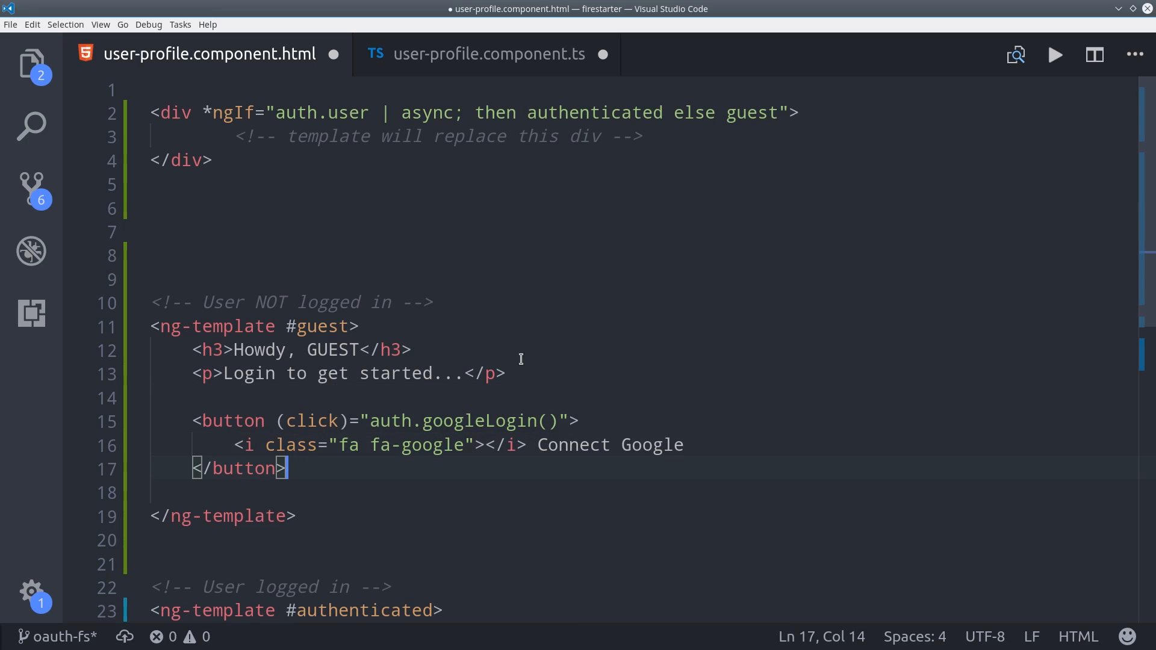
{"action": "scroll", "scroll_direction": "down", "scroll_amount": 3}
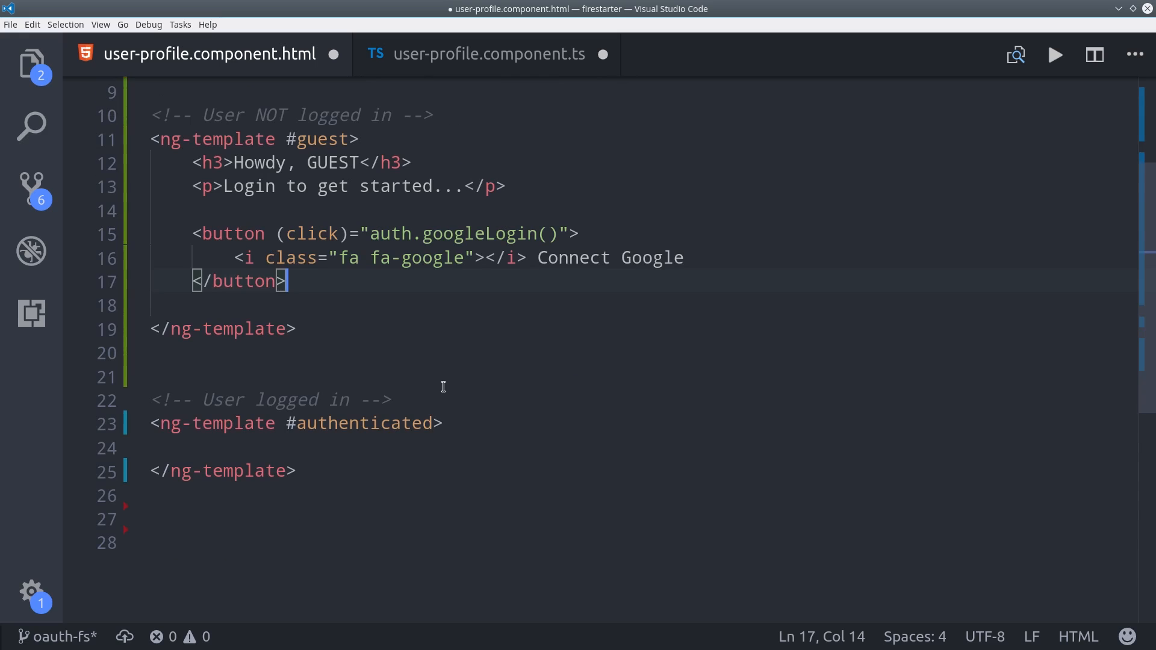
{"action": "type", "text": "<div >"}
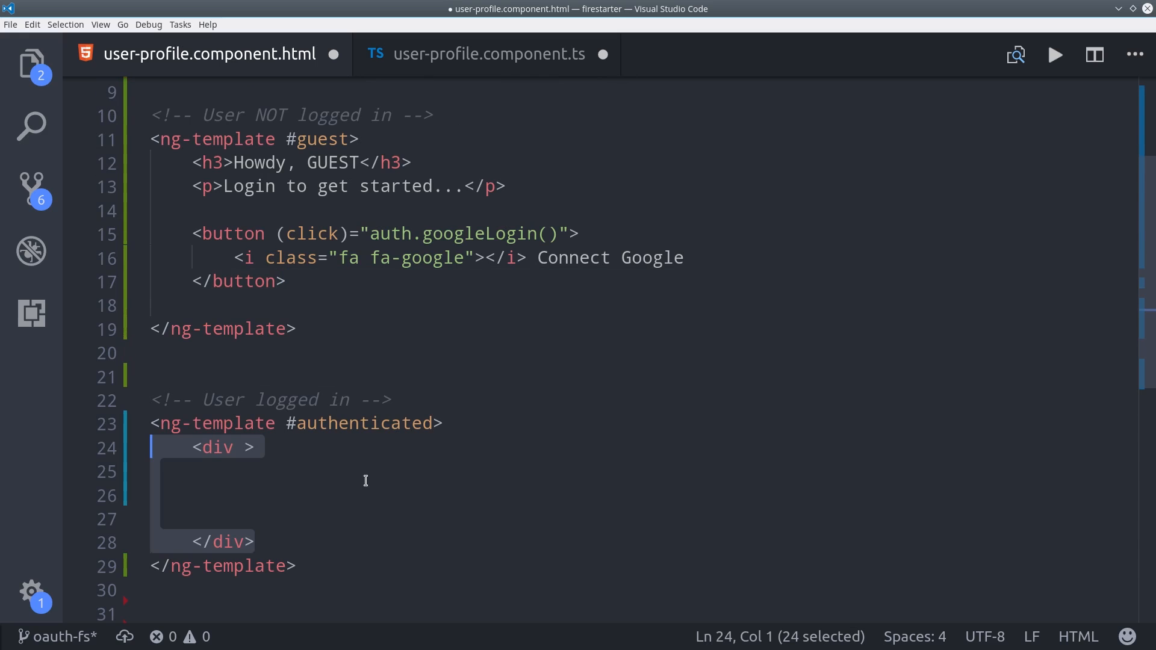
In the authenticated div use *ngIf="auth.user | async as user" and show displayName greeting, photo and user.uid.
{"action": "scroll", "scroll_direction": "down", "scroll_amount": 3}
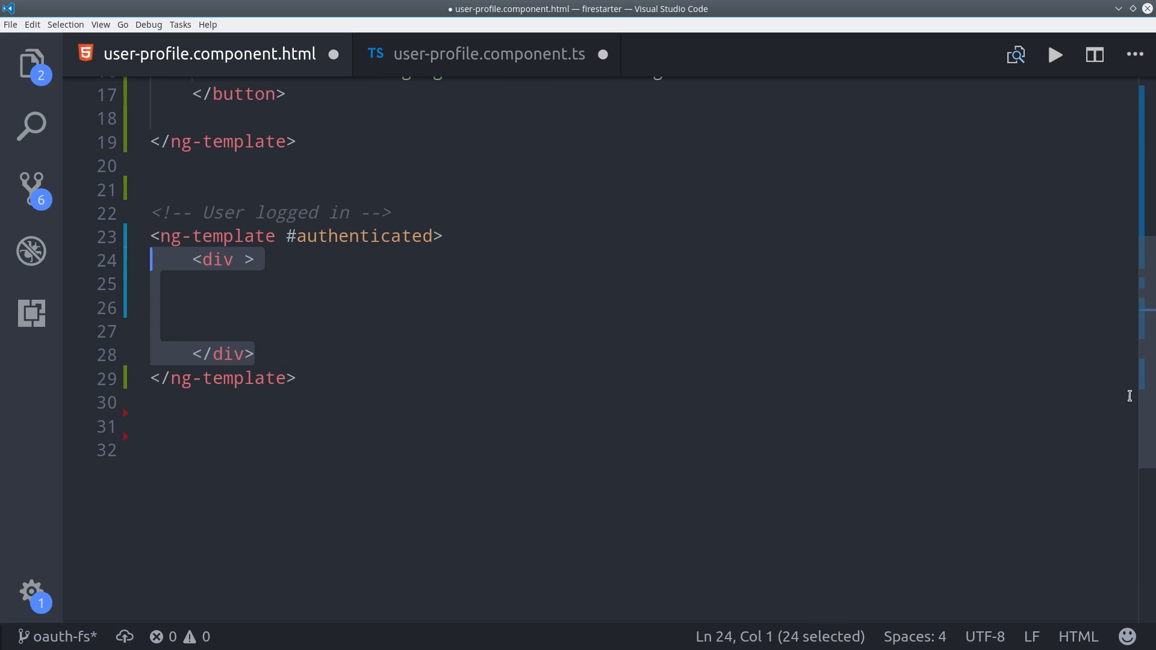
{"action": "type", "text": "*ngIf=\"auth.user\""}
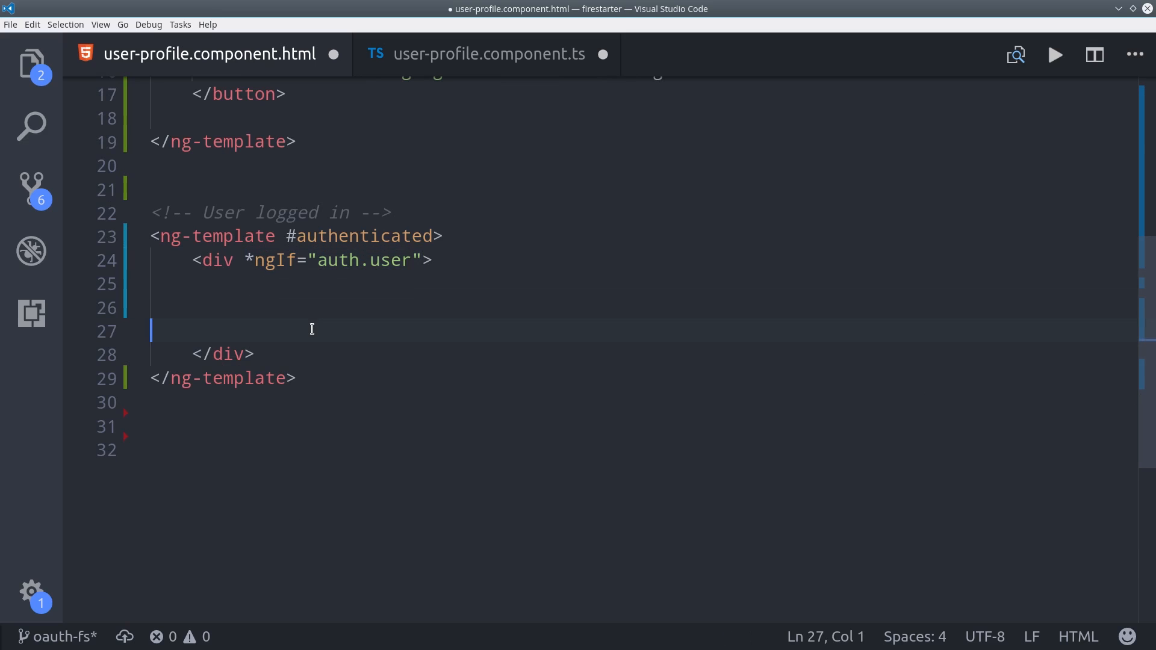
{"action": "type", "text": "| async as user"}
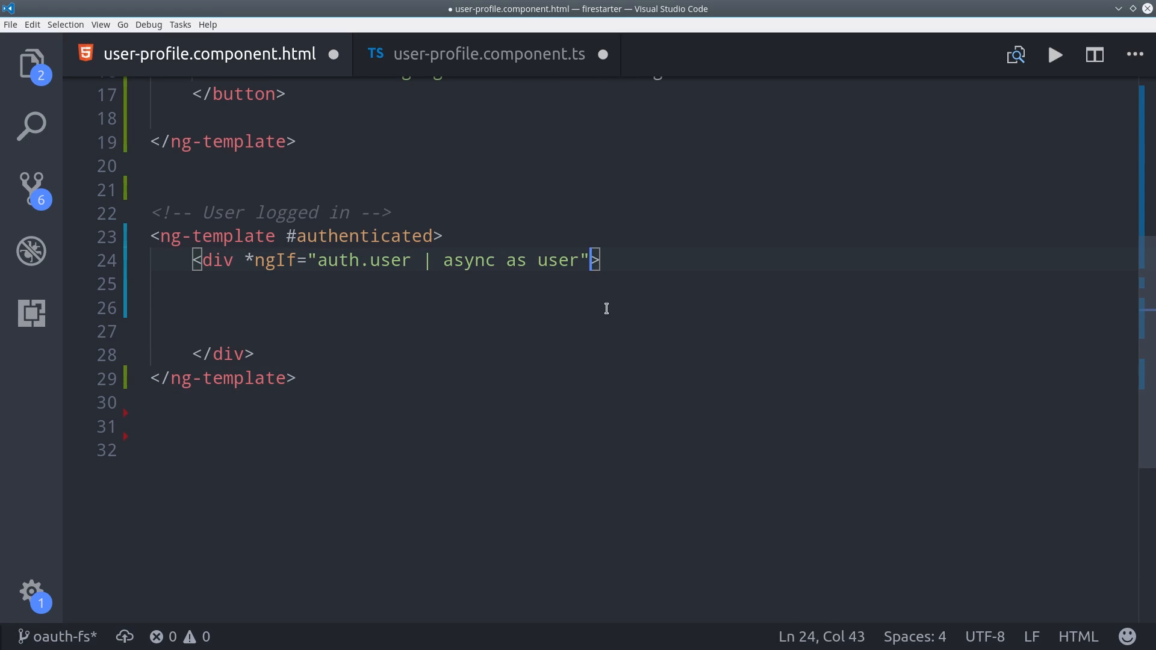
{"action": "type", "text": "<h3>Howdy, {{ user.displayName }}</h3>"}
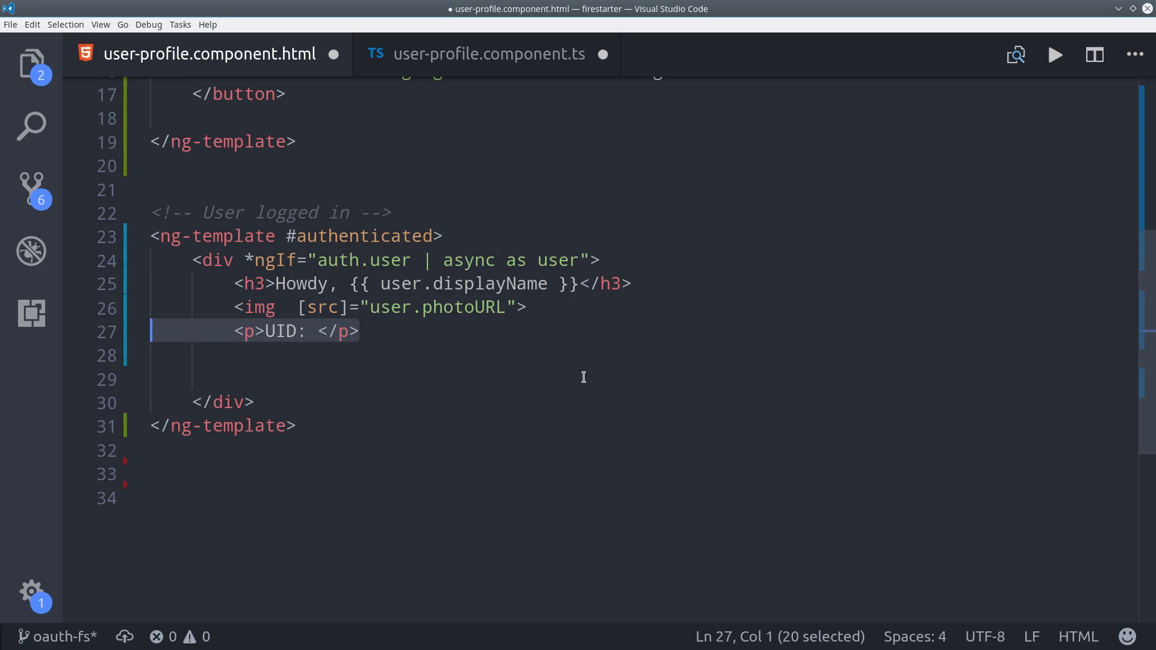
{"action": "type", "text": "{{ user.uid }}"}
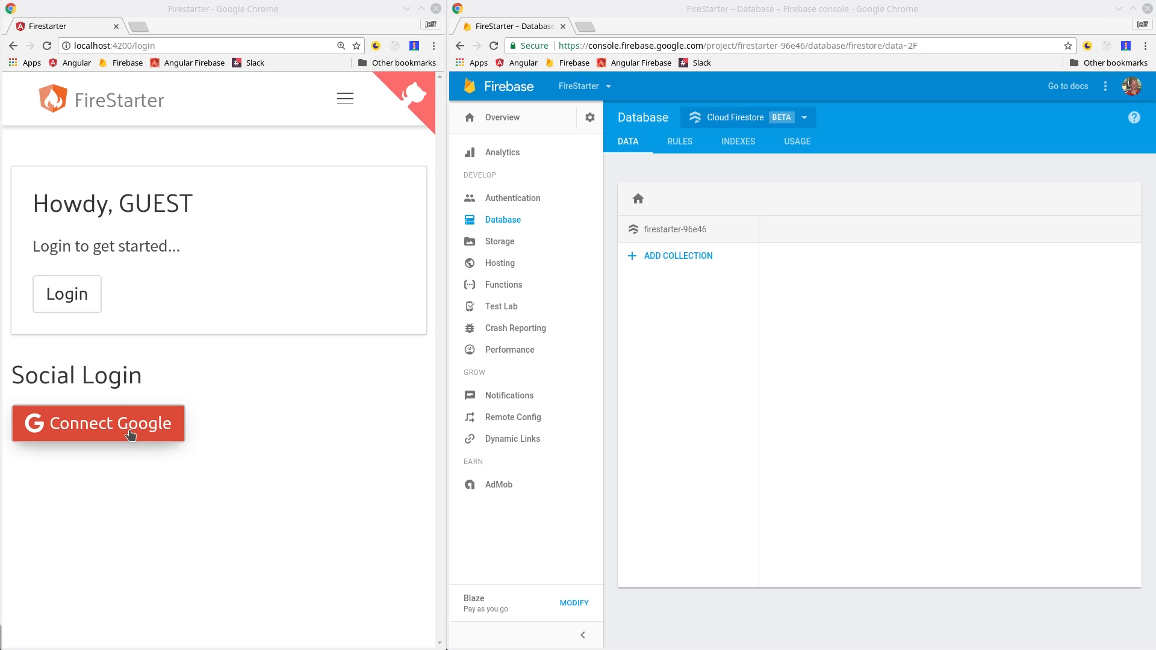
Sign in with Connect Google, then inspect the new users document in the Firestore console.
{"action": "left_click", "coordinate": [98, 423]}
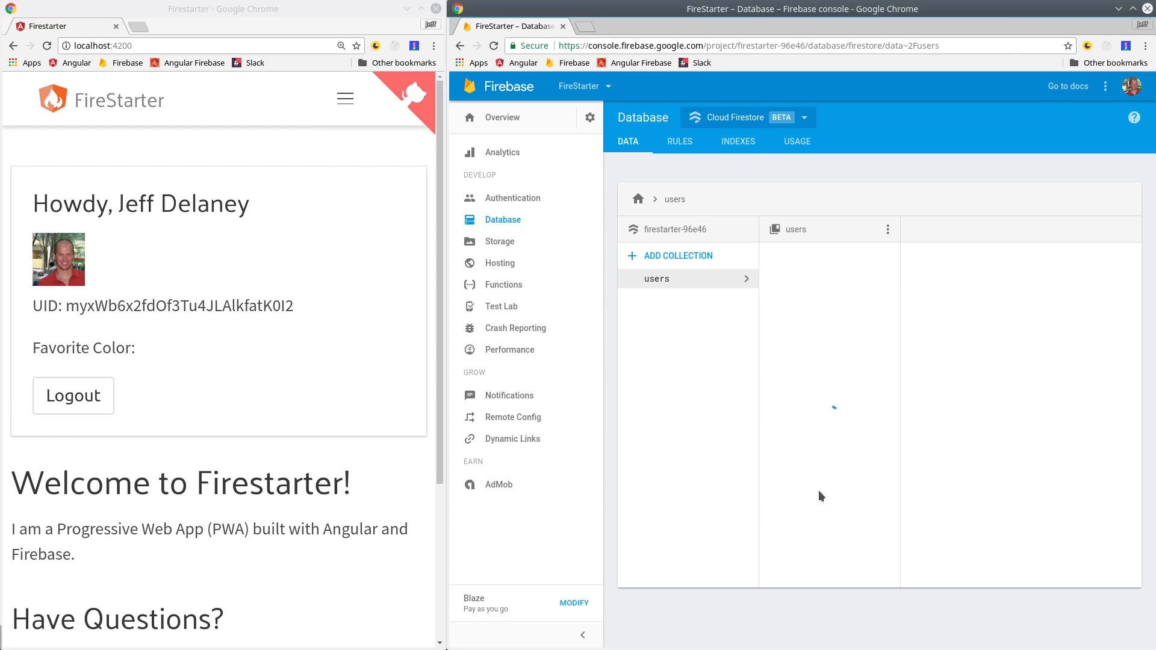
{"action": "left_click", "coordinate": [656, 278]}
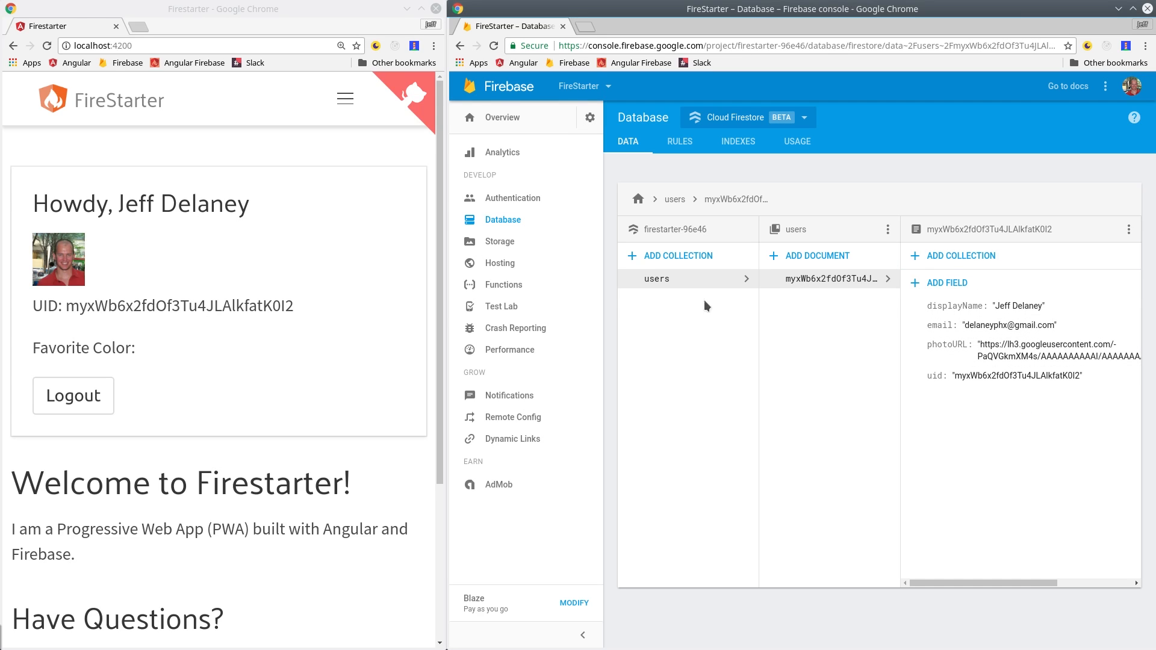
{"action": "mouse_move", "coordinate": [829, 287]}
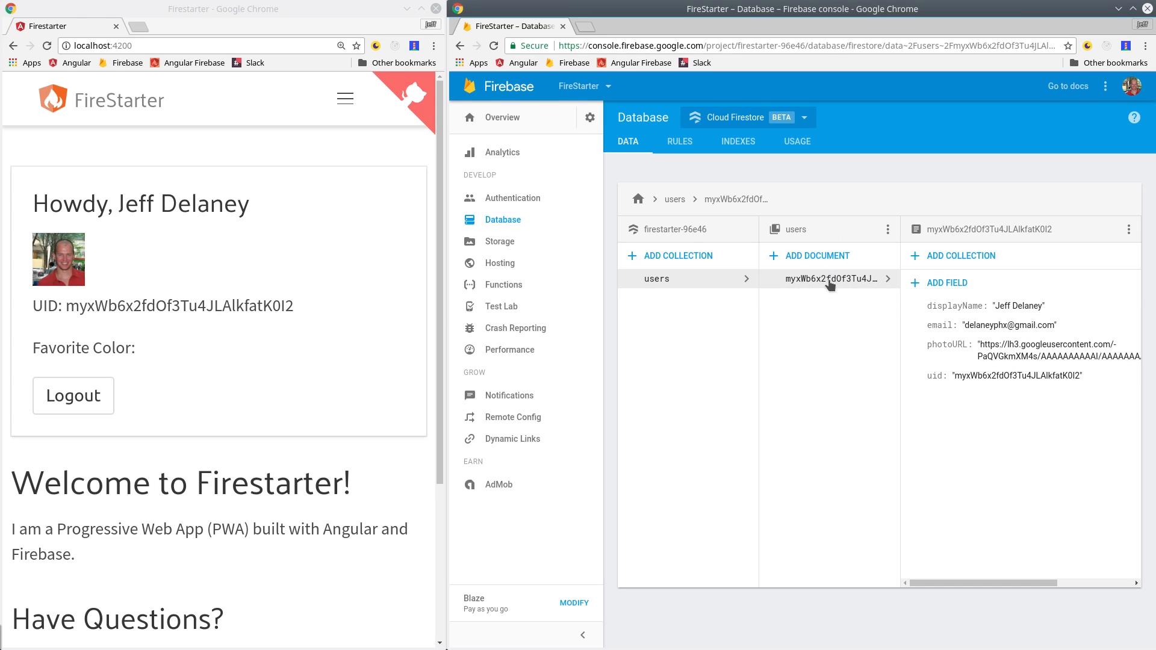
{"action": "left_click", "coordinate": [946, 282]}
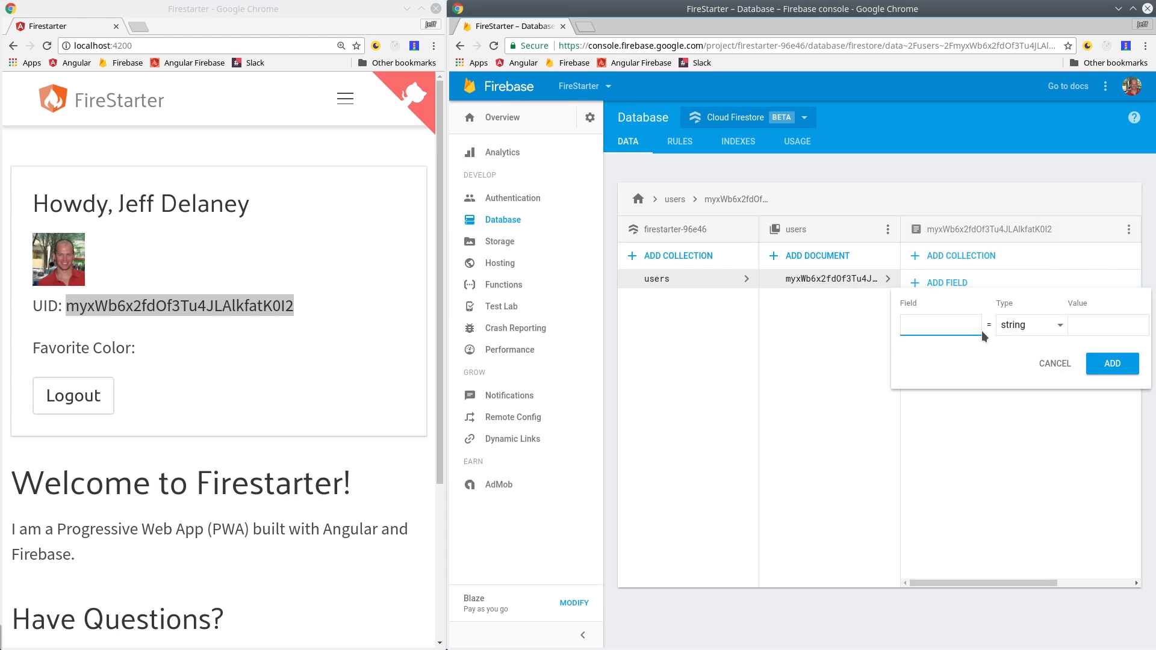
Add a favoriteColor string field with value green to the Firestore user document.
{"action": "type", "text": "favoriteColor"}
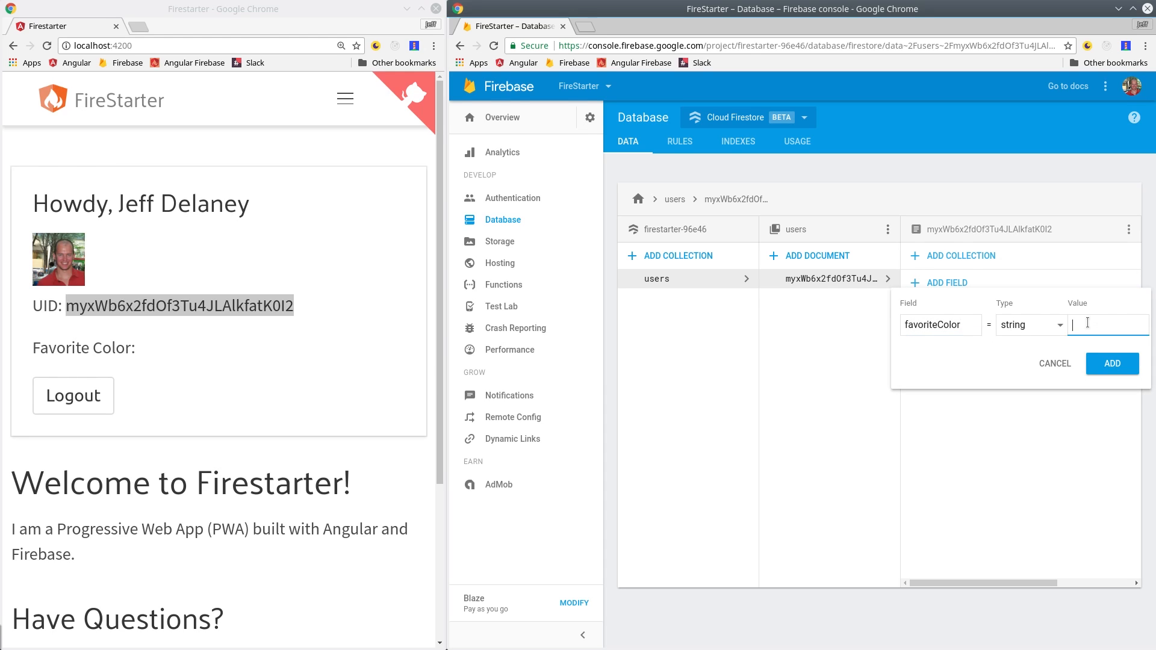
{"action": "type", "text": "green"}
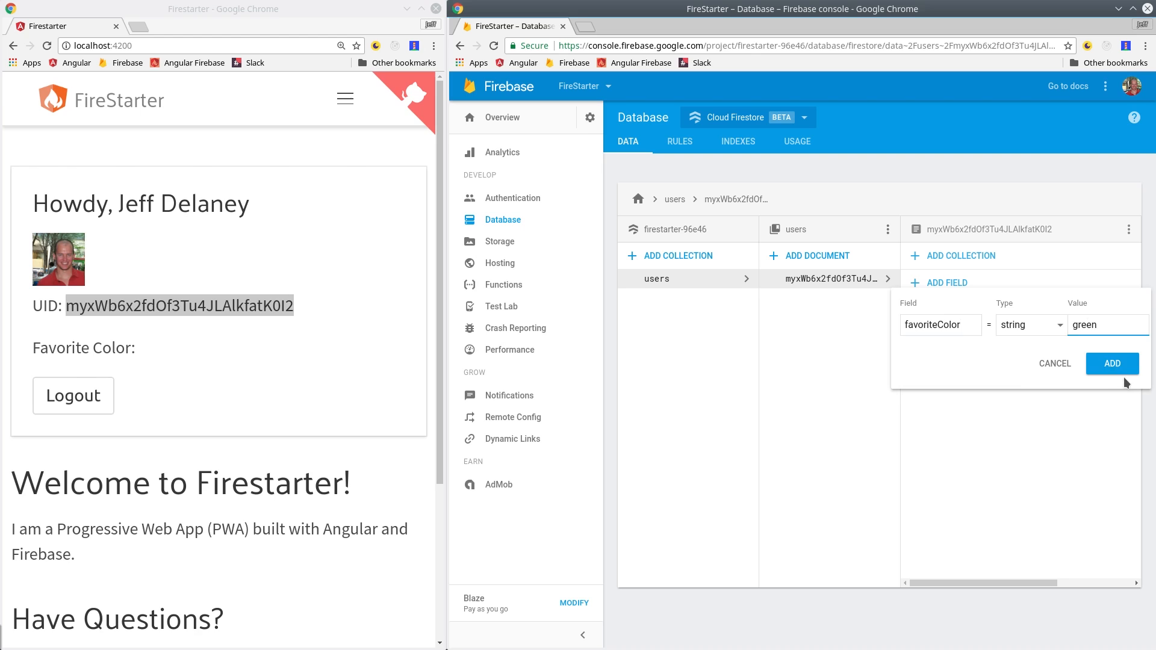
{"action": "left_click", "coordinate": [1112, 362]}
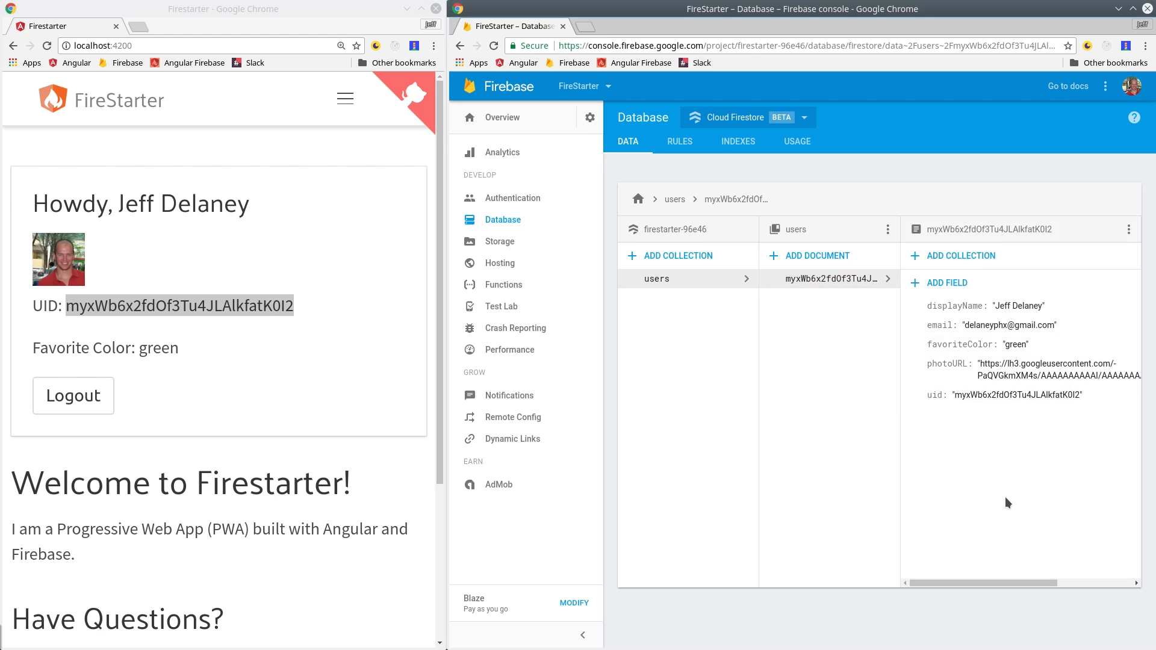
{"action": "double_click", "coordinate": [157, 347]}
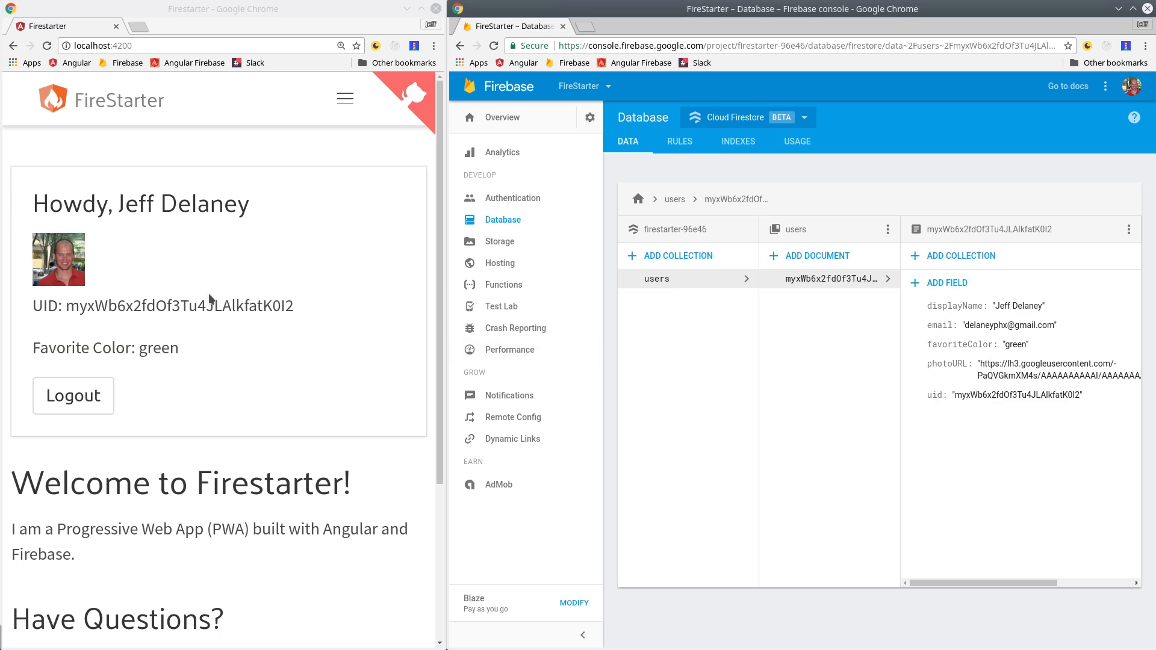
Log out to the GUEST view and go to the login page with Google sign-in.
{"action": "left_click", "coordinate": [73, 395]}
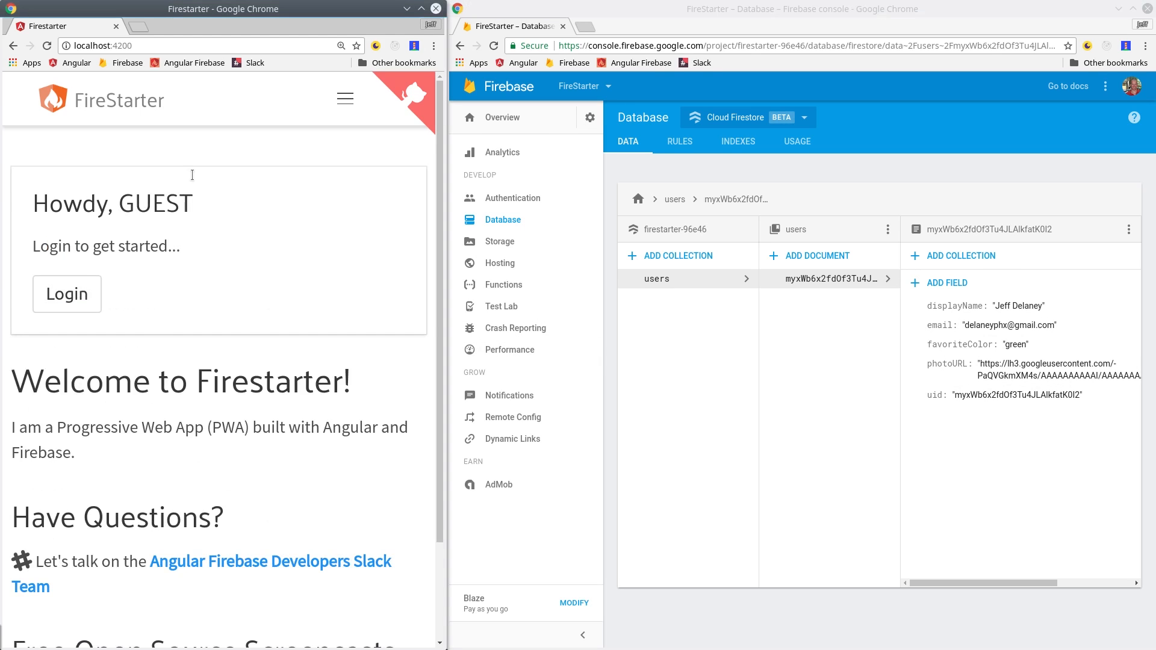
{"action": "mouse_move", "coordinate": [811, 400]}
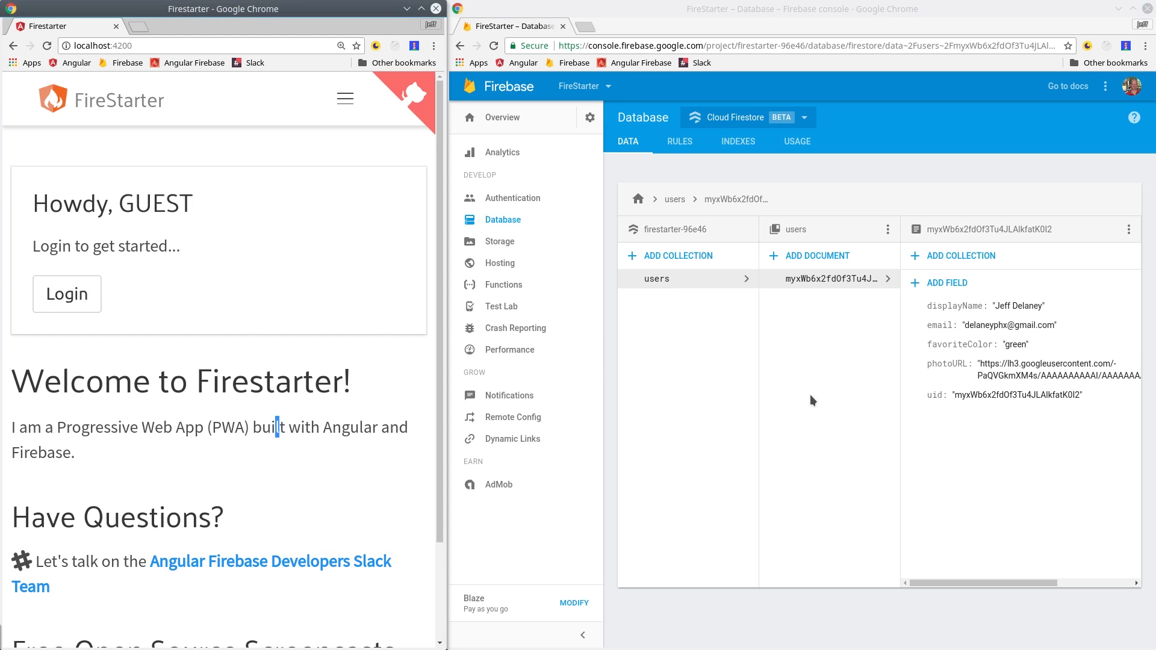
{"action": "mouse_move", "coordinate": [996, 347]}
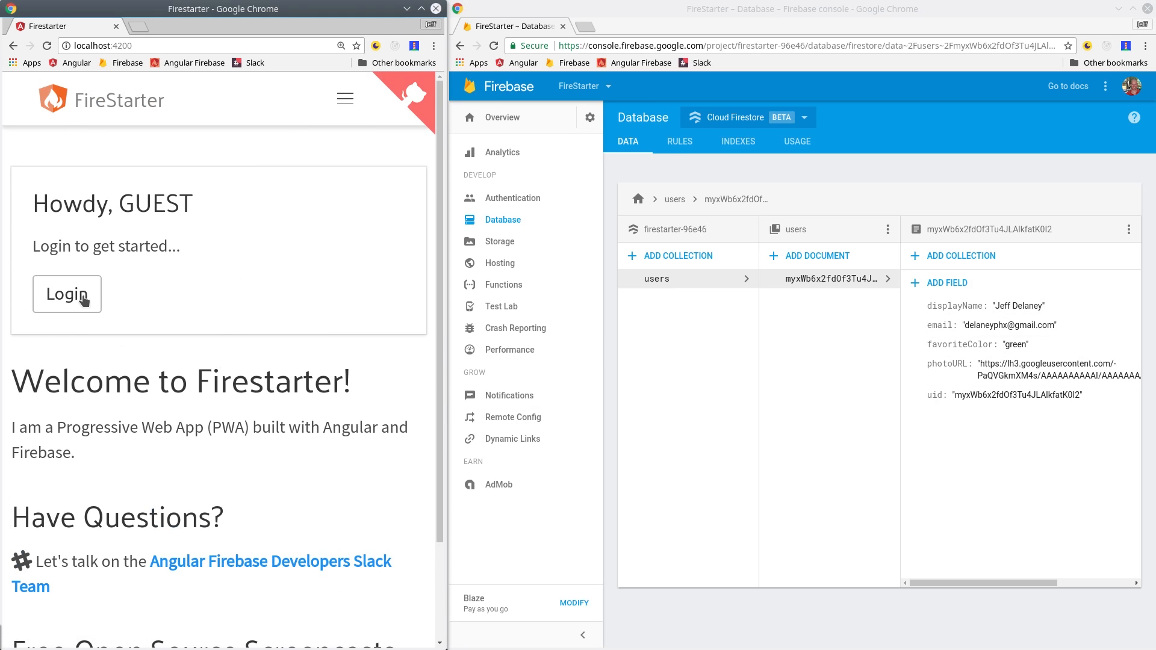
{"action": "left_click", "coordinate": [67, 294]}
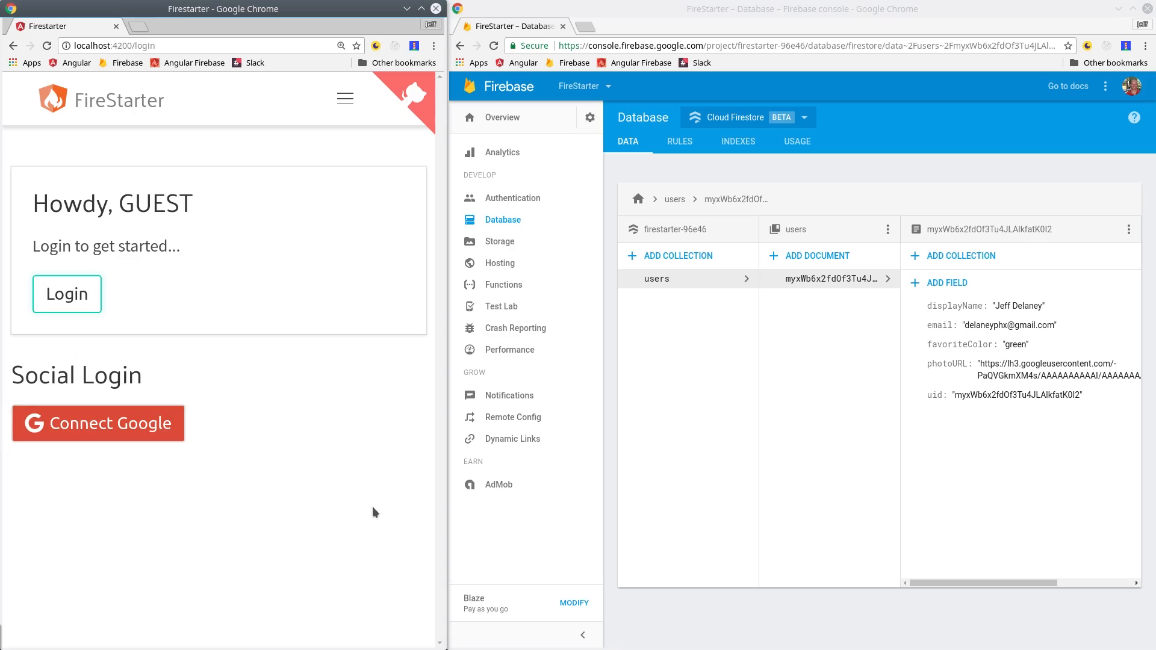
{"action": "left_click", "coordinate": [97, 423]}
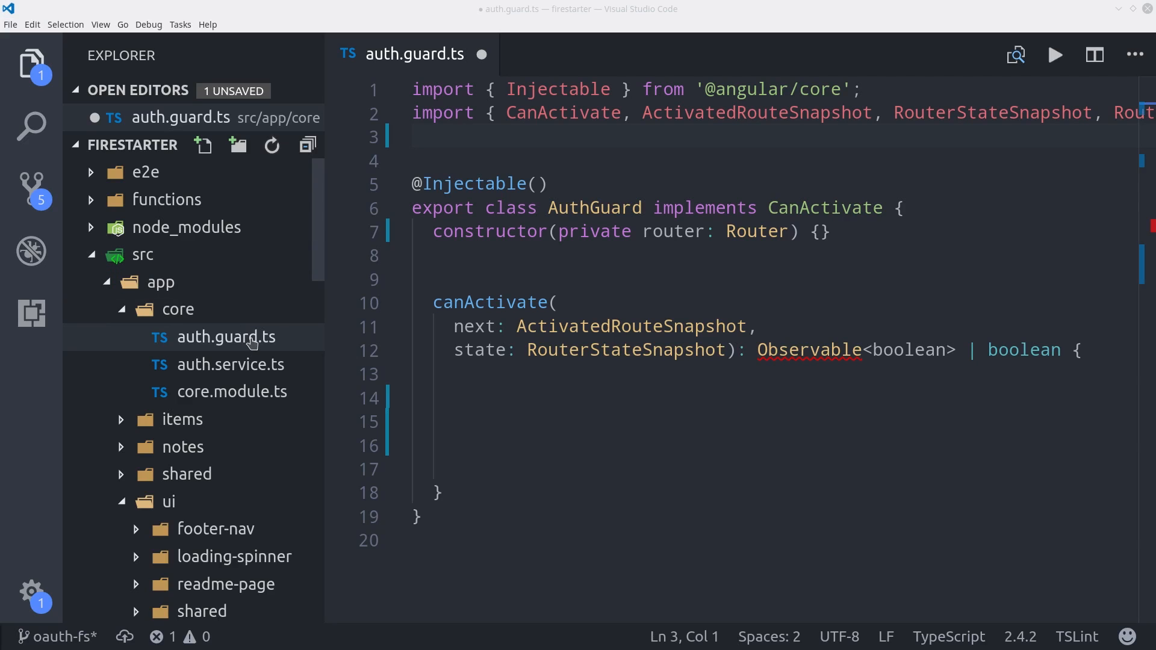
Import Observable from 'rxjs/Observable' and AuthService from './auth.service' in auth.guard.ts.
{"action": "left_click", "coordinate": [31, 65]}
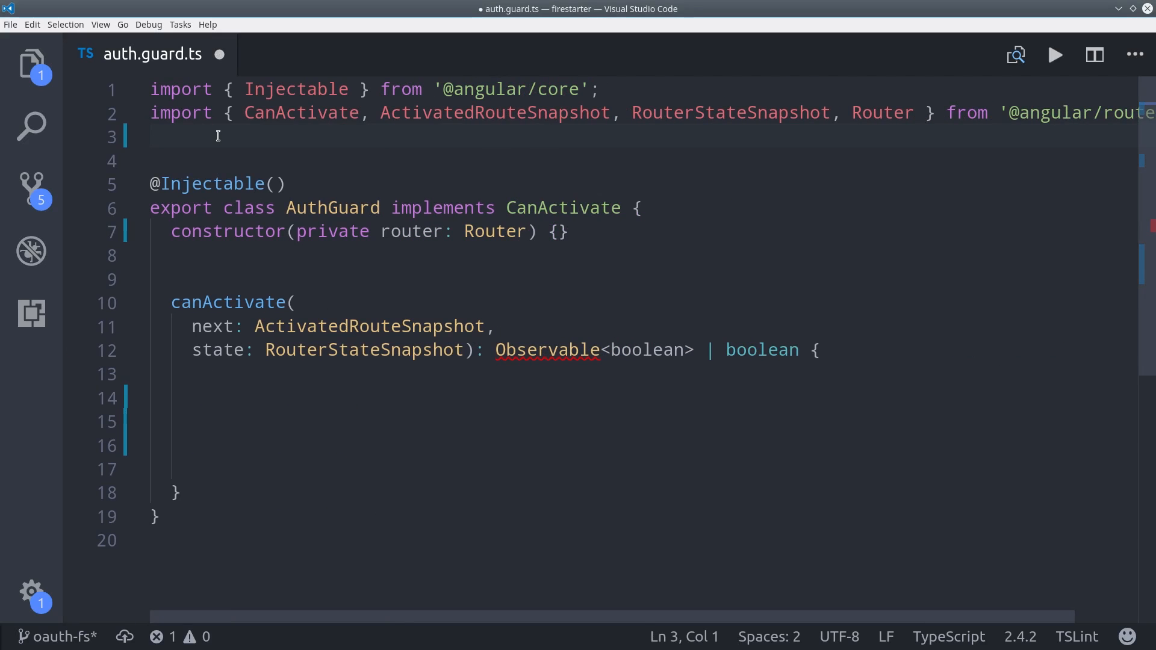
{"action": "type", "text": "import { Observable } from 'rxjs/Observable';"}
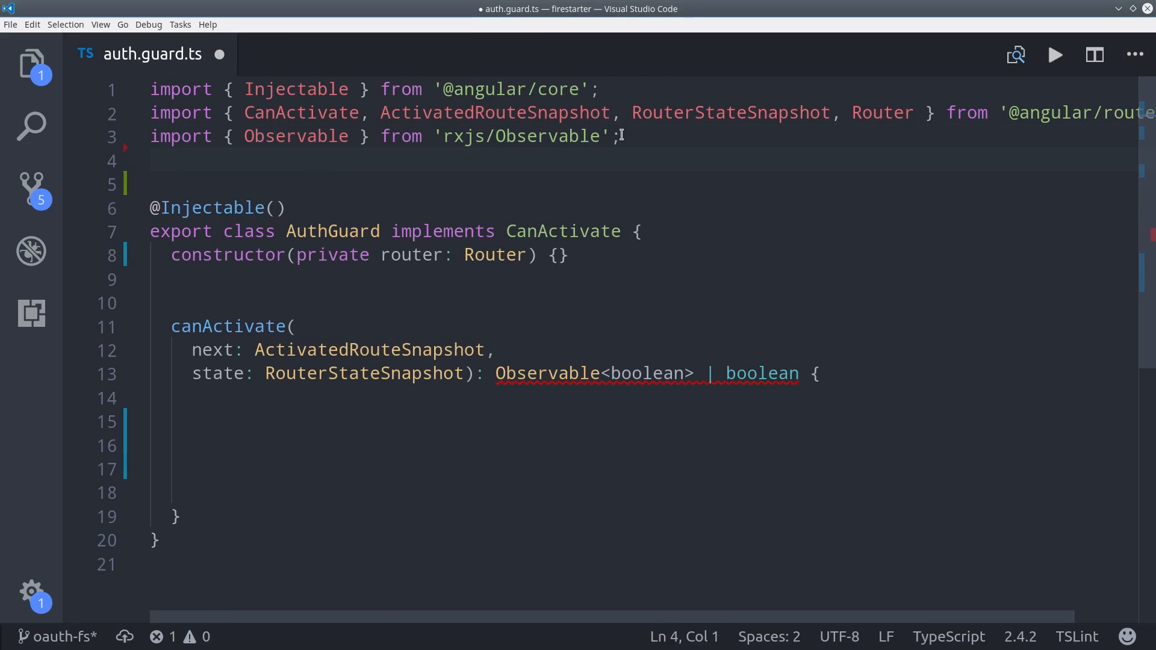
{"action": "type", "text": "import { AuthService} from './auth.service'"}
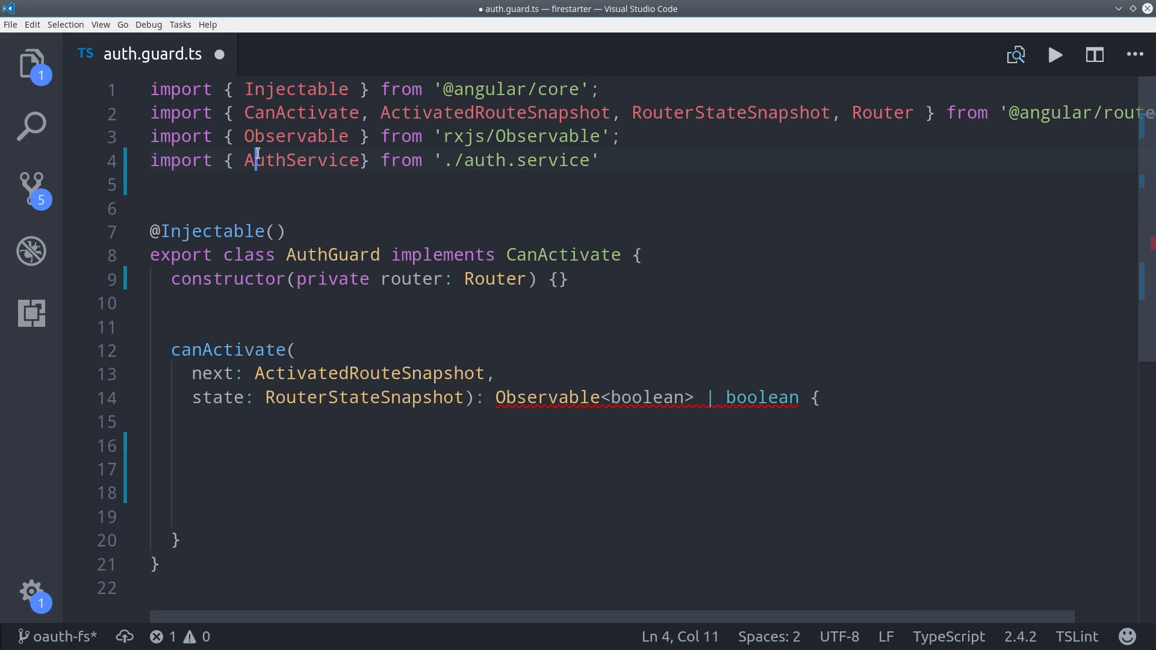
{"action": "left_click", "coordinate": [258, 184]}
{"action": "type", "text": "private auth: AuthService, "}
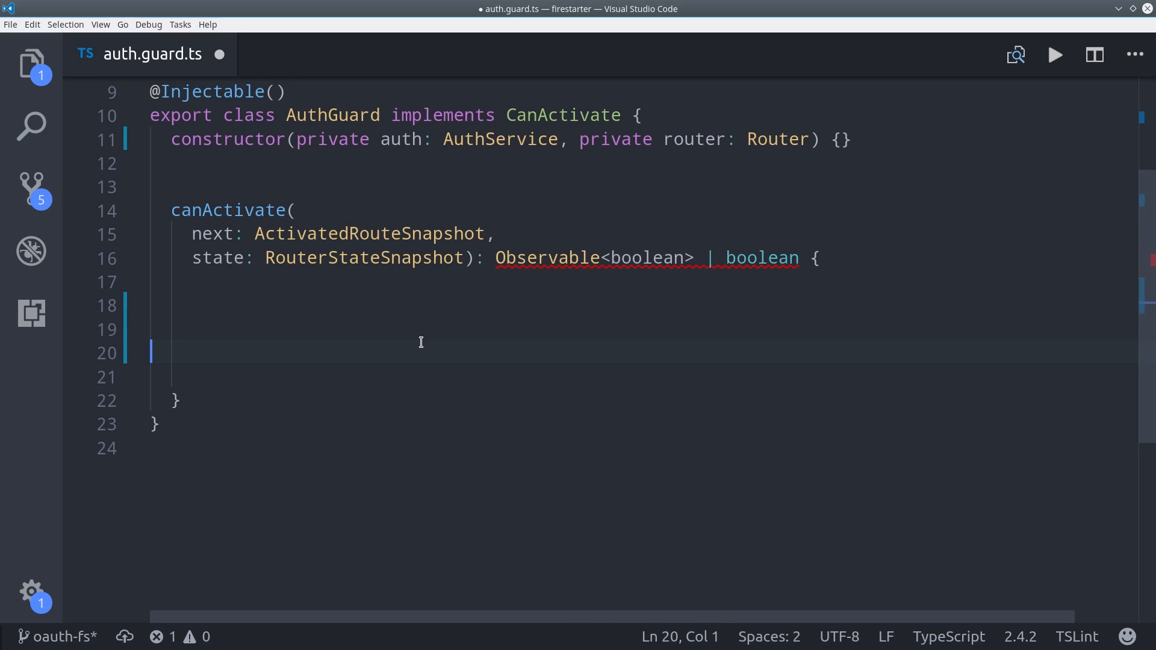
Return this.auth.user.take(1).map(user => !!user) with a .do() hook in canActivate.
{"action": "type", "text": "return this.auth.user"}
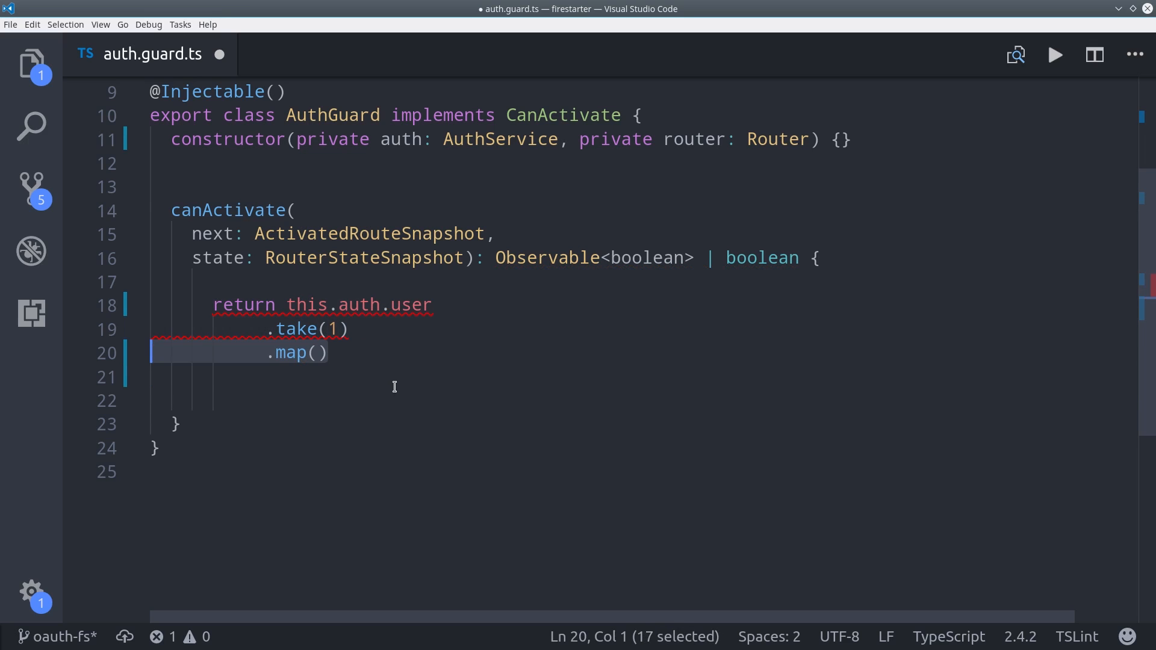
{"action": "type", "text": "user => !!user"}
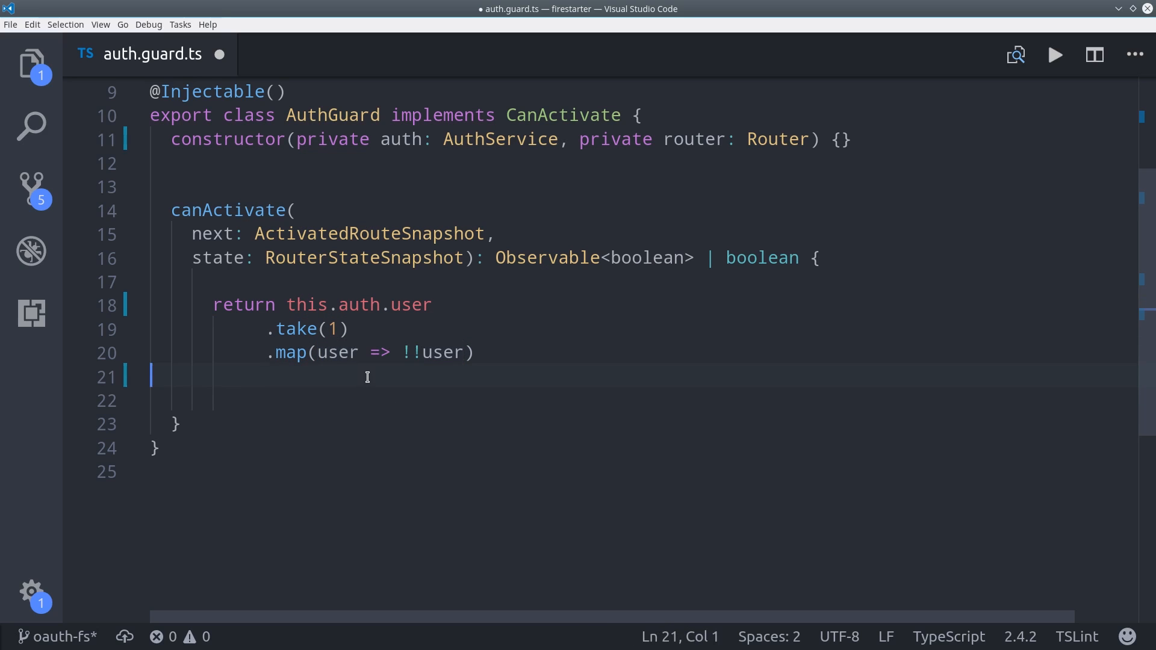
{"action": "type", "text": ".do()"}
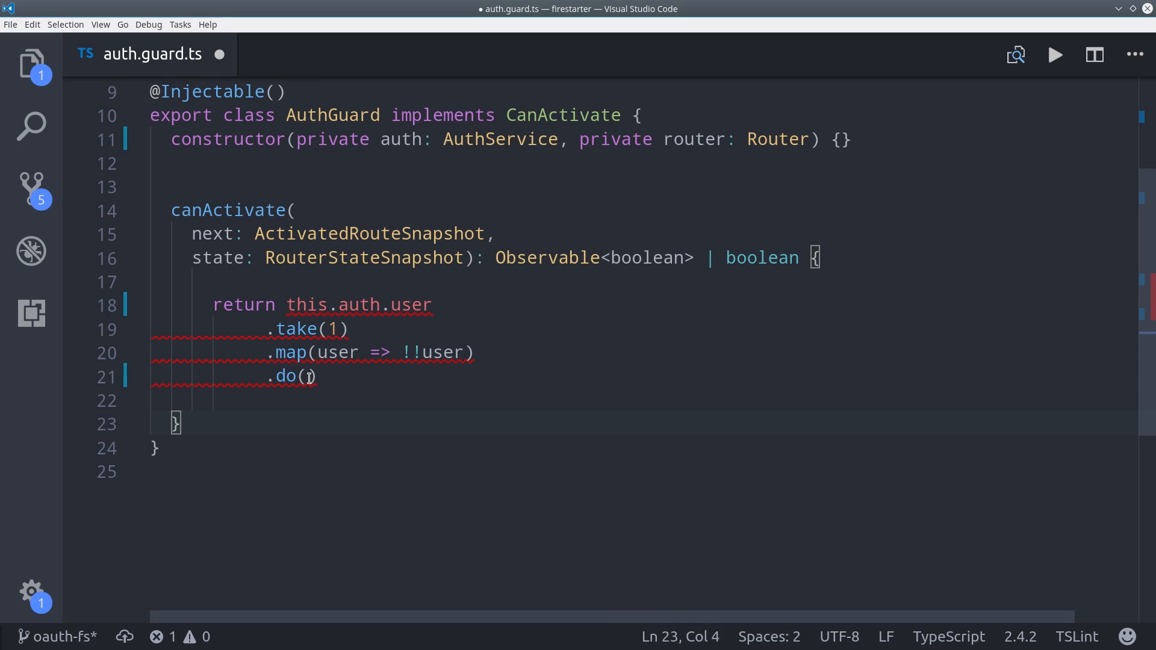
When not loggedIn, log 'access denied' and navigate to '/login'.
{"action": "type", "text": "loggedIn => {"}
{"action": "left_click", "coordinate": [644, 400]}
{"action": "type", "text": "if (!loggedIn) {"}
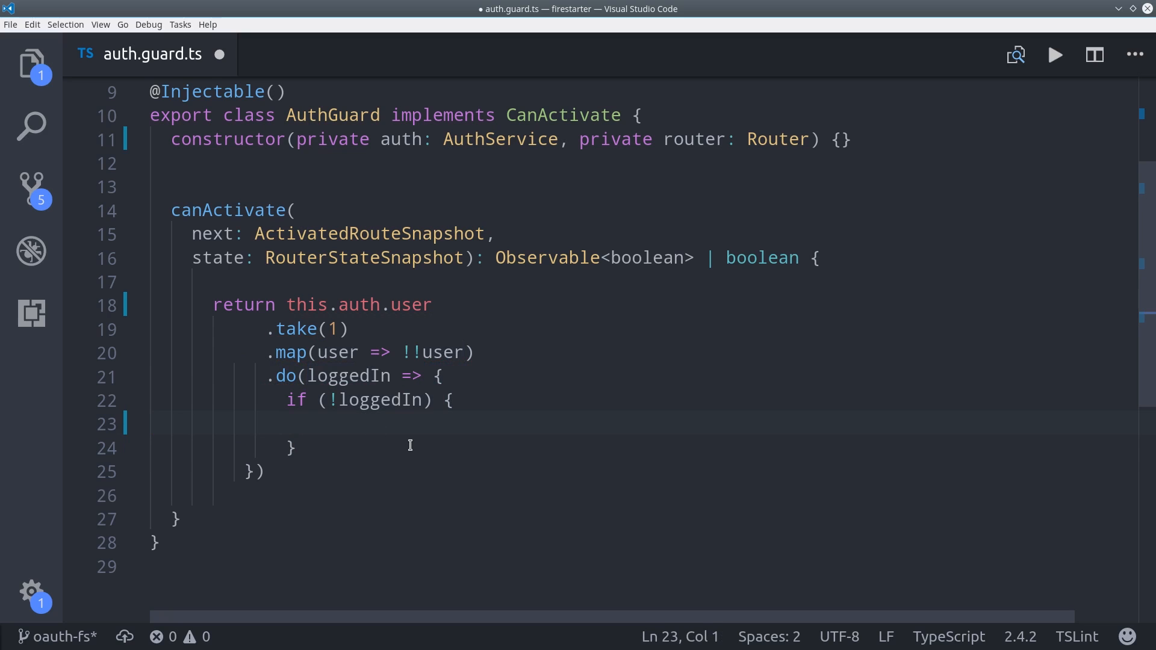
{"action": "type", "text": "console.log('access denied')"}
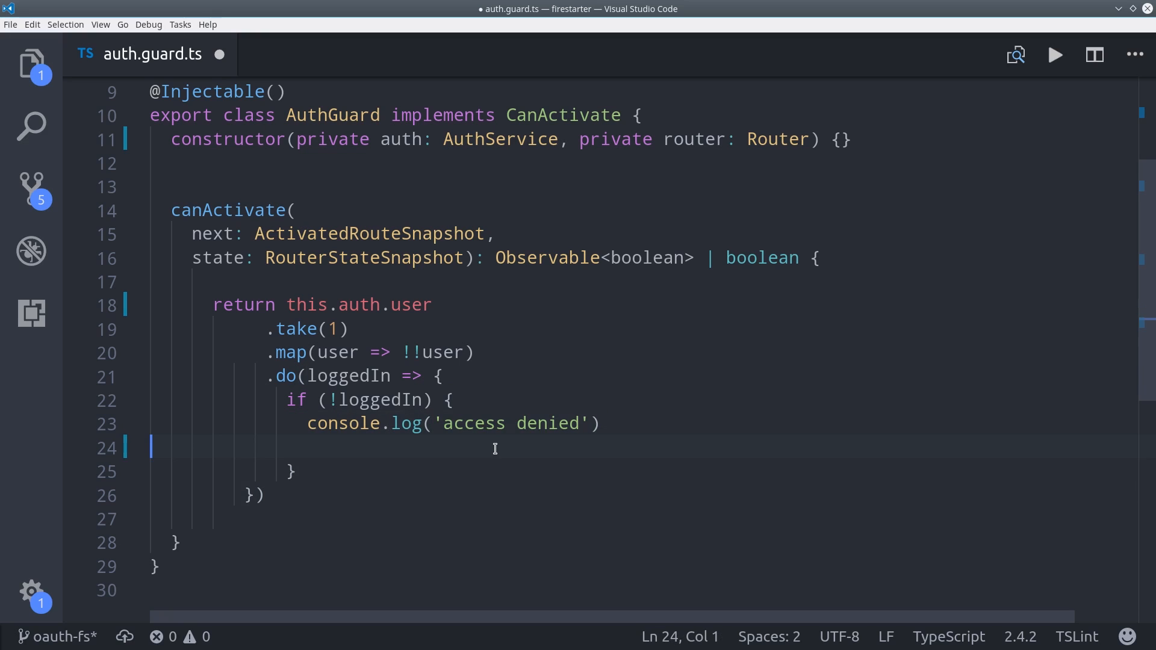
{"action": "type", "text": "this.router.navigate(['/login']);"}
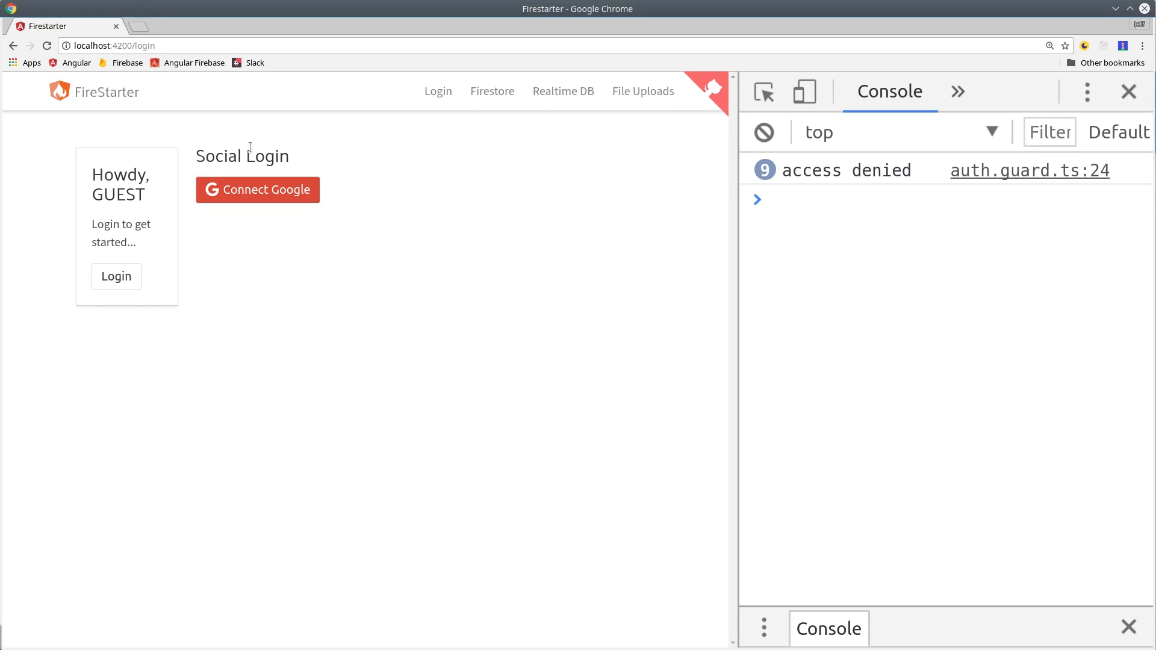
Sign in with Google, mark the lklklk task complete on Realtime DB Items, and enter Hello as a new task.
{"action": "left_click", "coordinate": [257, 189]}
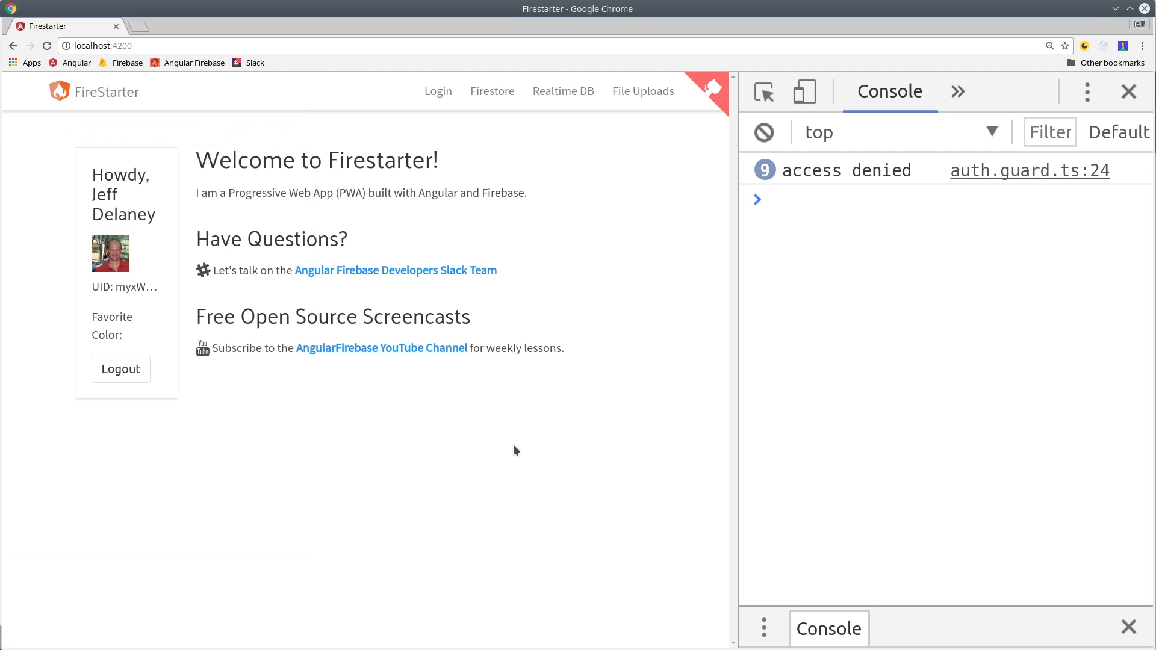
{"action": "mouse_move", "coordinate": [563, 91]}
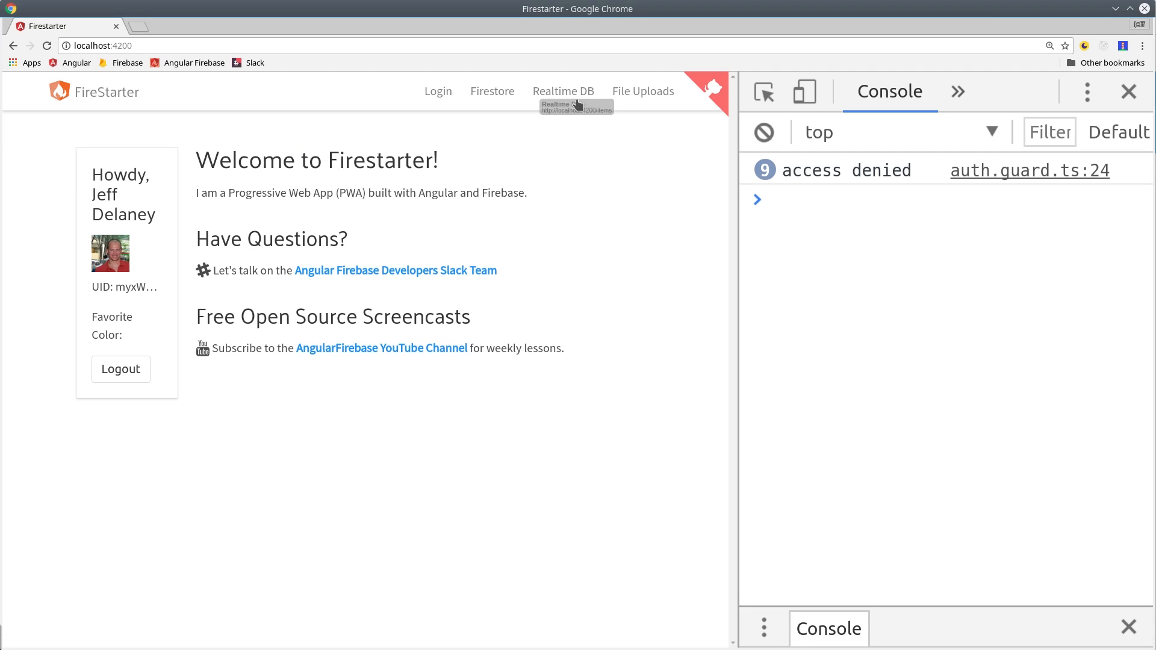
{"action": "left_click", "coordinate": [562, 90]}
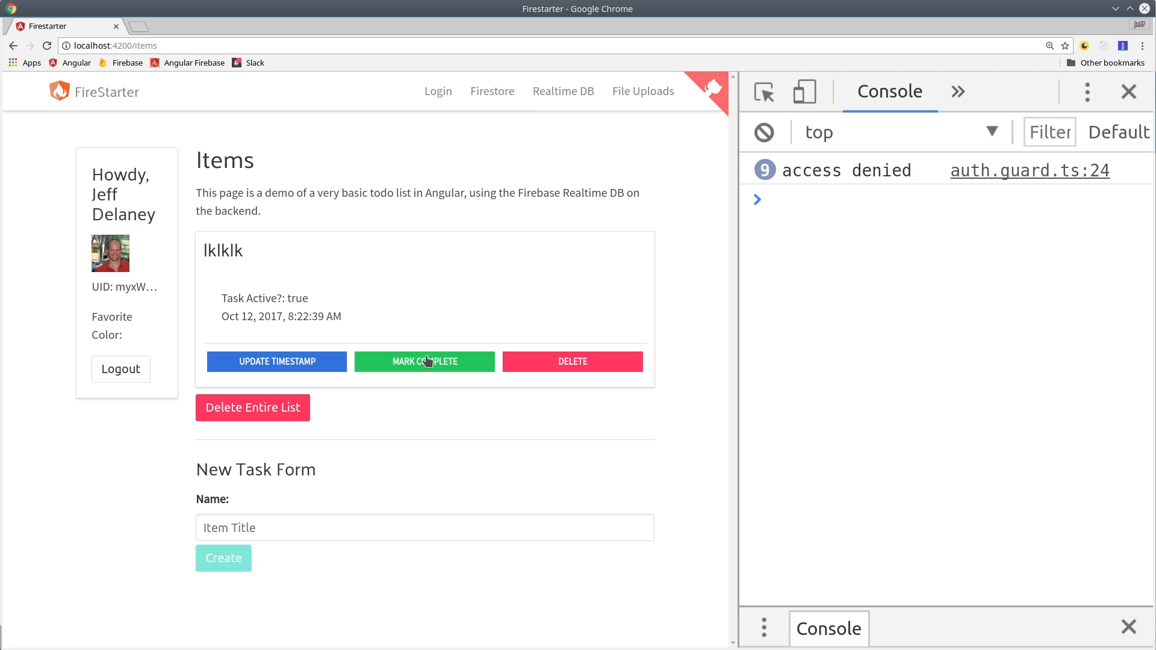
{"action": "left_click", "coordinate": [572, 362]}
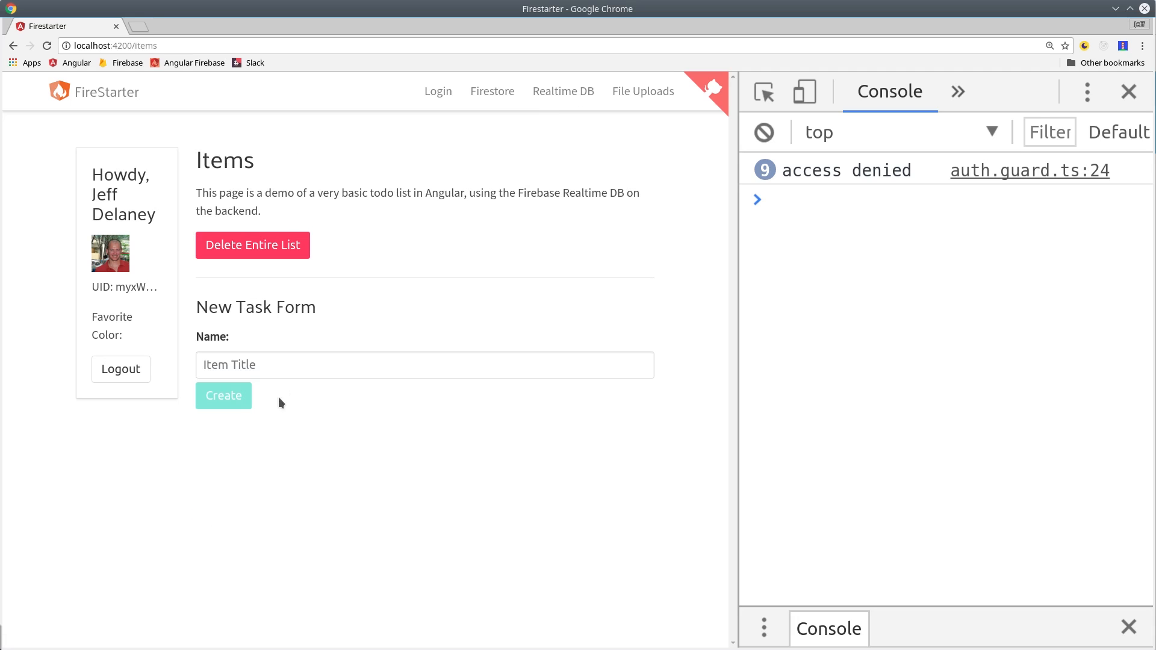
{"action": "type", "text": "Hello"}
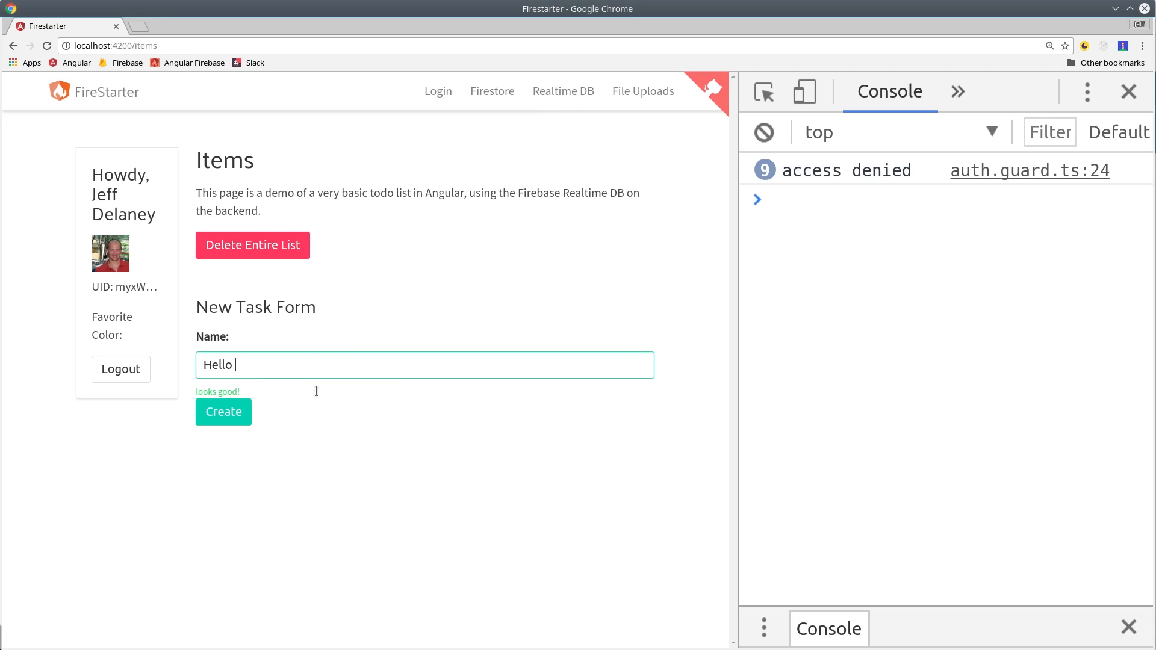